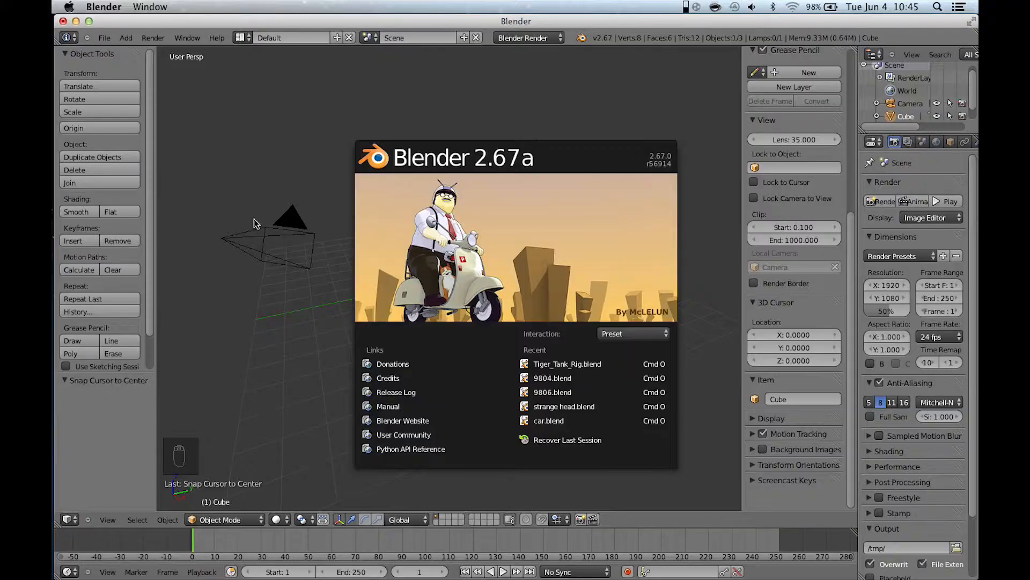
mouse_move(407, 135)
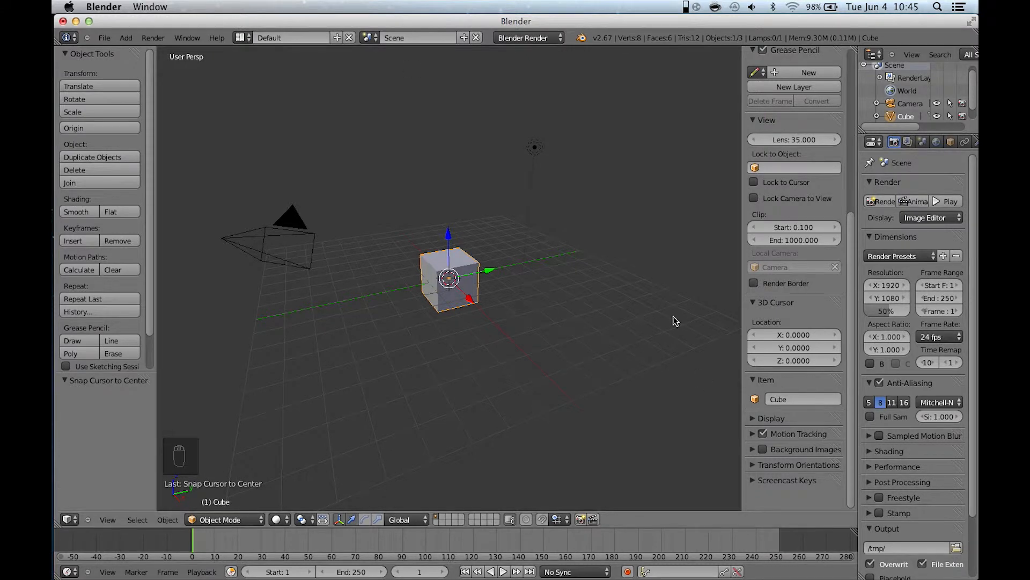
mouse_move(580, 366)
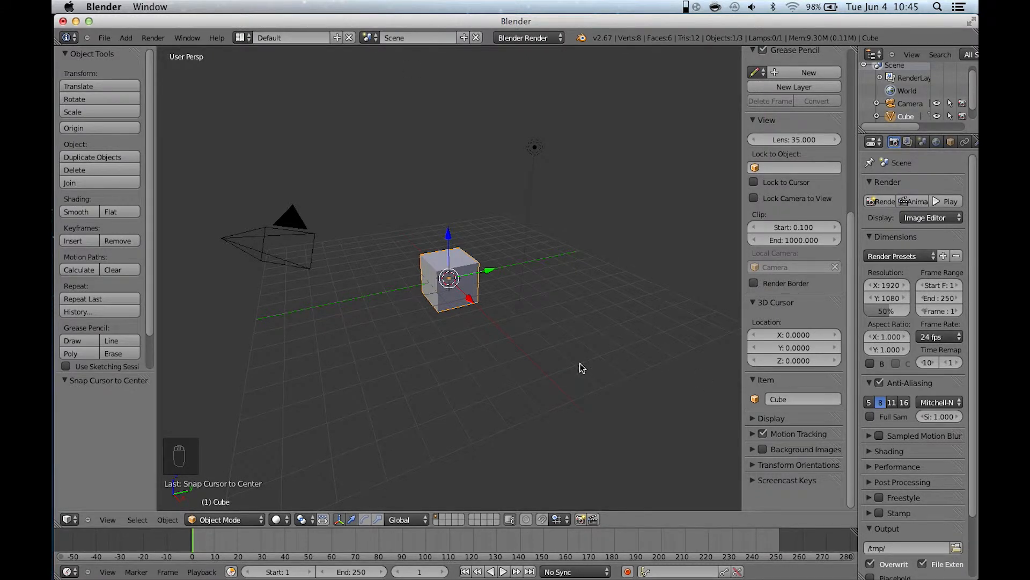
mouse_move(535, 283)
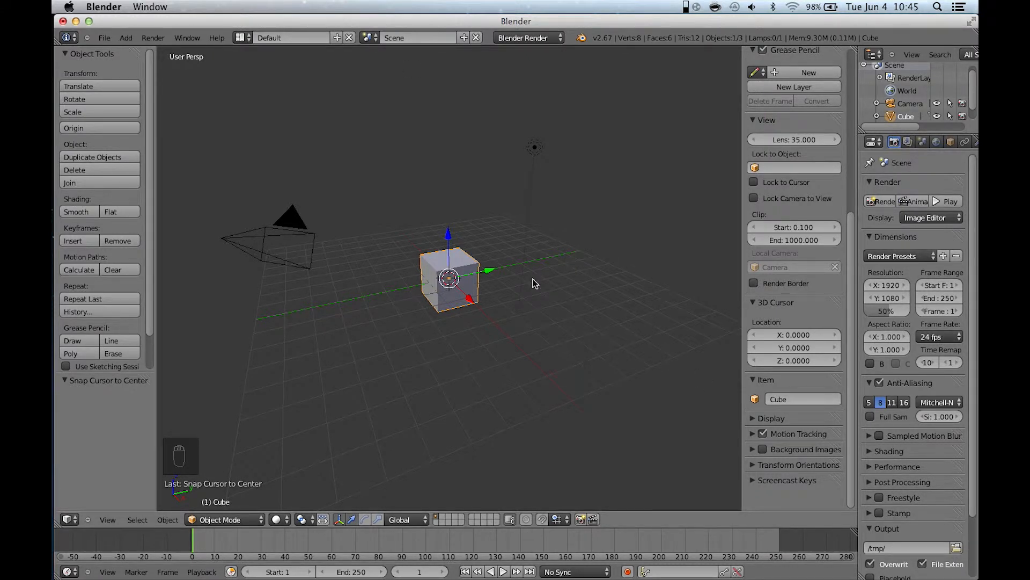
mouse_move(395, 235)
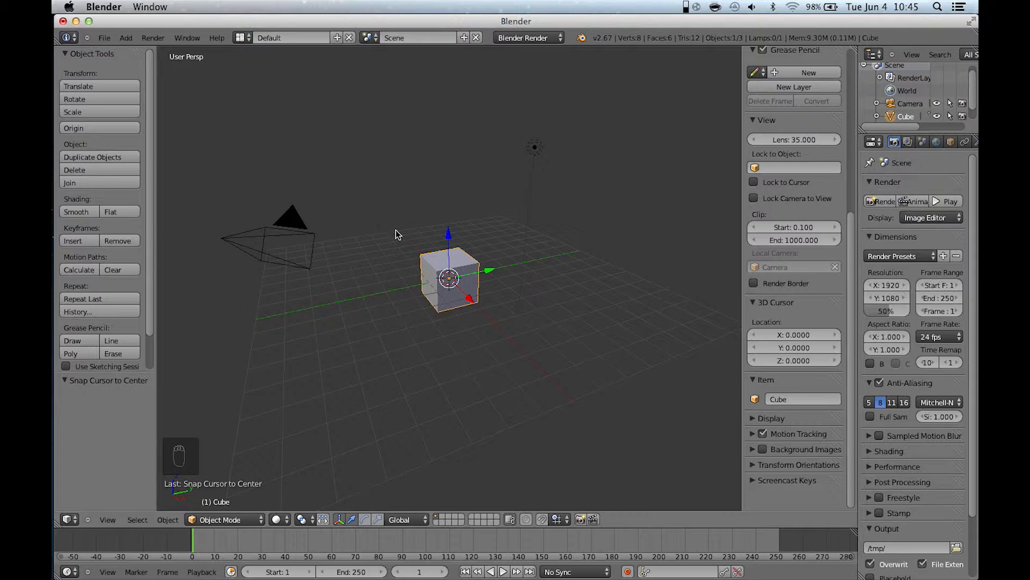
mouse_move(114, 35)
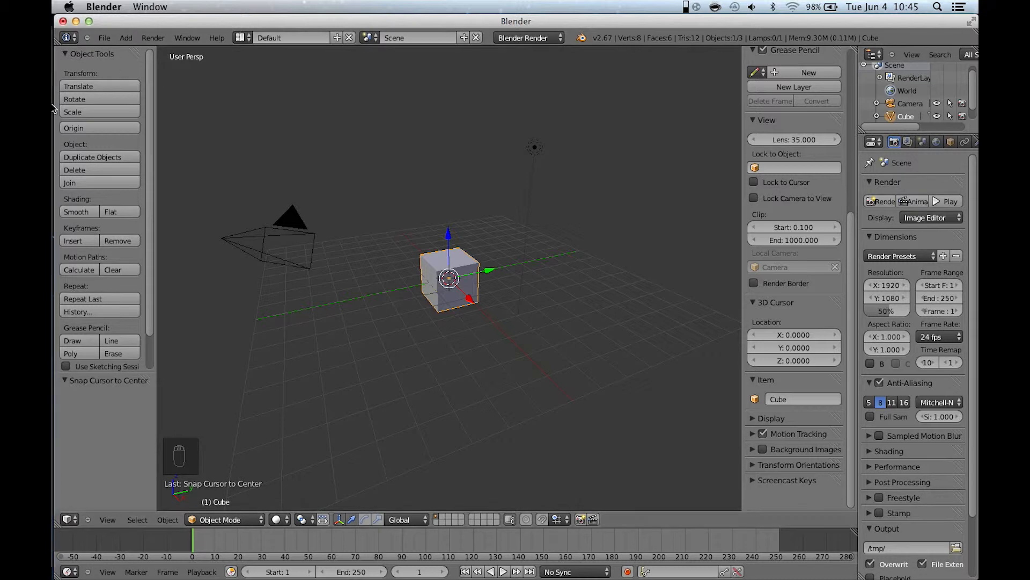
Dismiss the splash screen to reveal the default cube, camera and lamp.
left_click(292, 37)
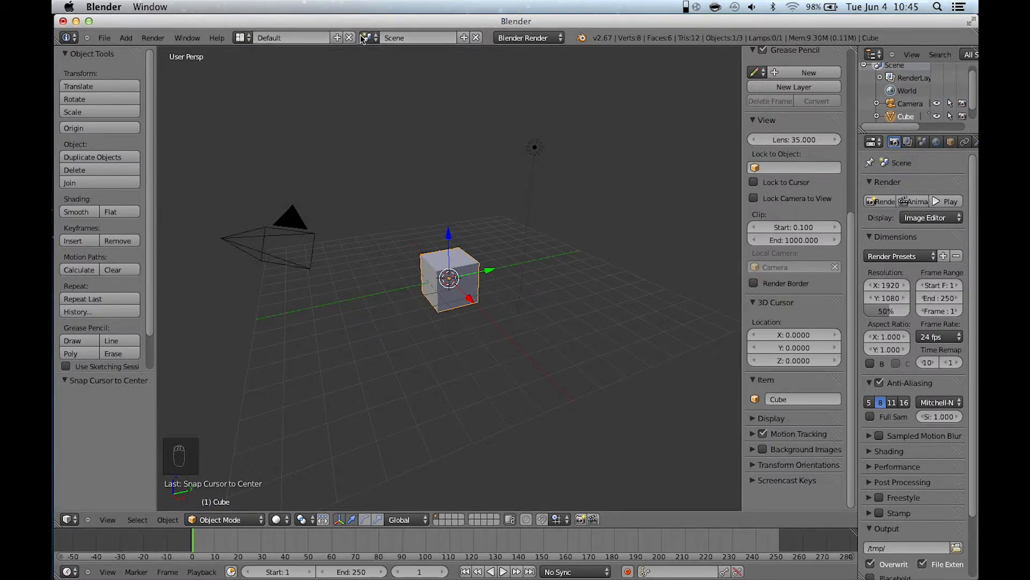
Open the Scene selector and close it without switching scenes.
left_click(369, 38)
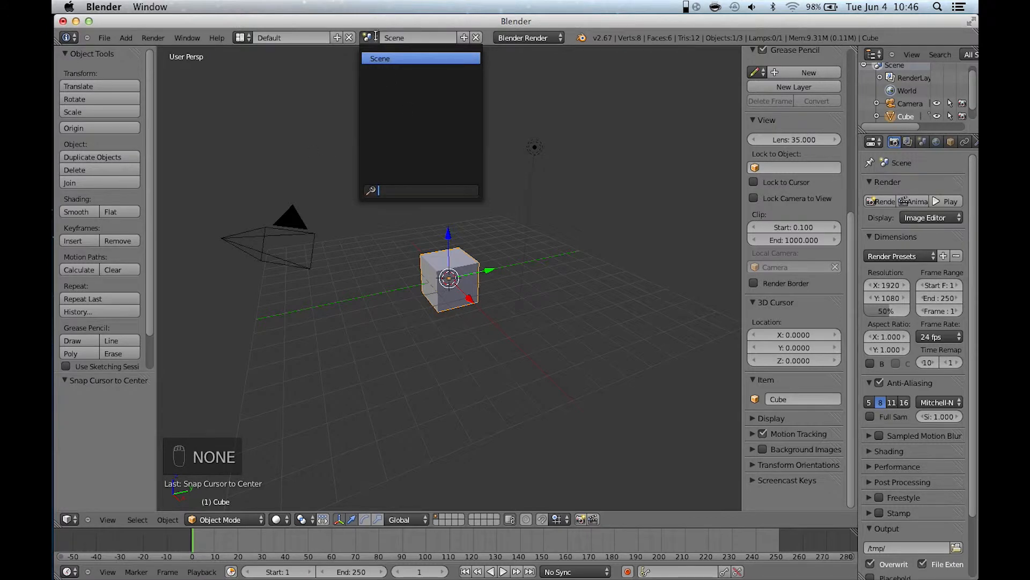
left_click(527, 38)
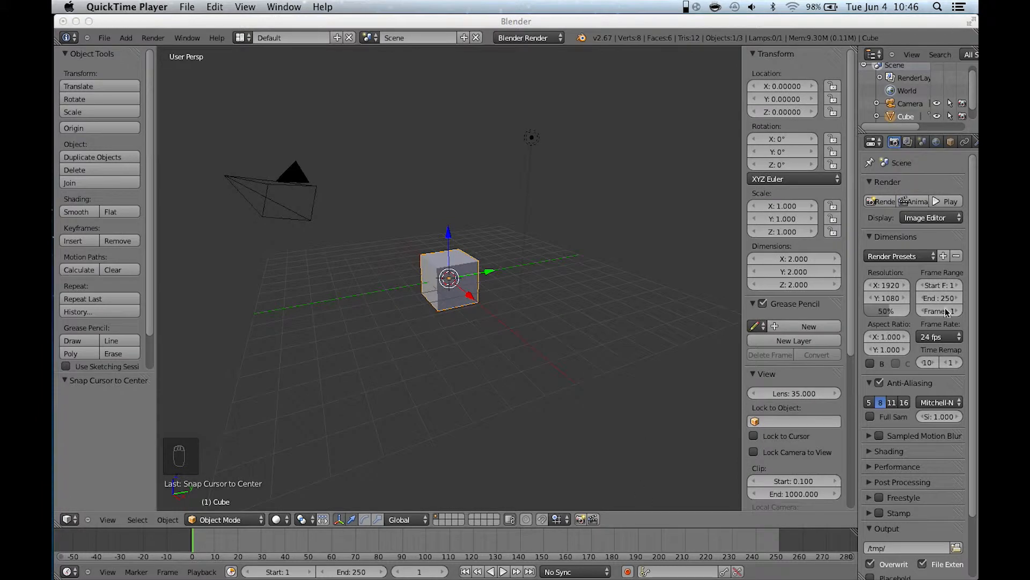
mouse_move(938, 202)
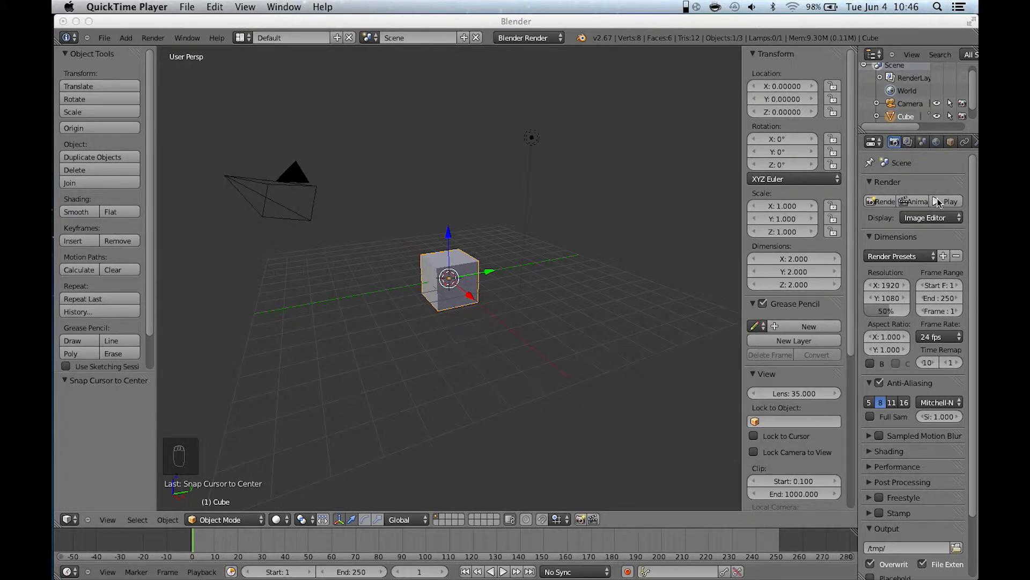
mouse_move(933, 40)
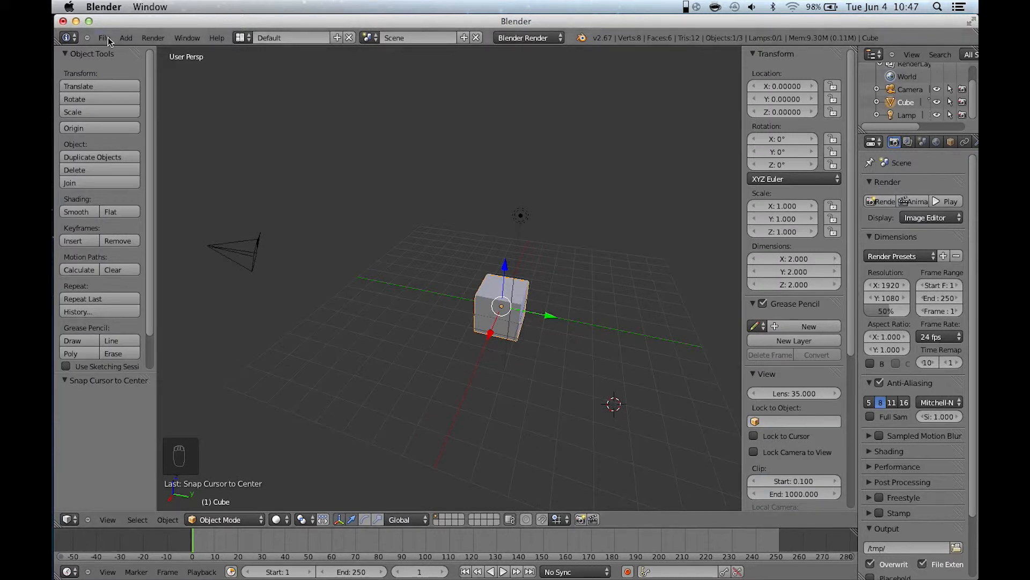
left_click(104, 38)
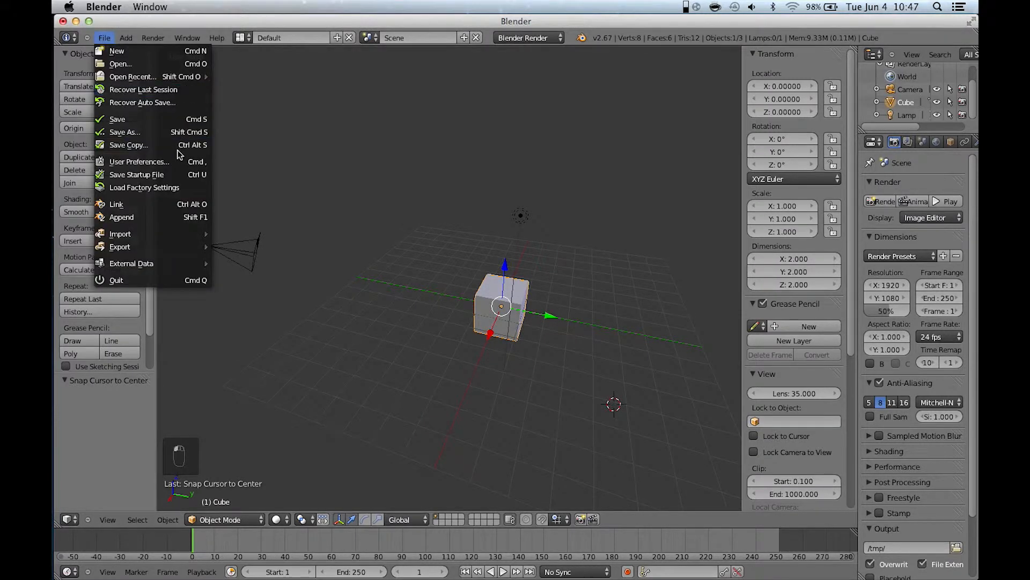
mouse_move(138, 162)
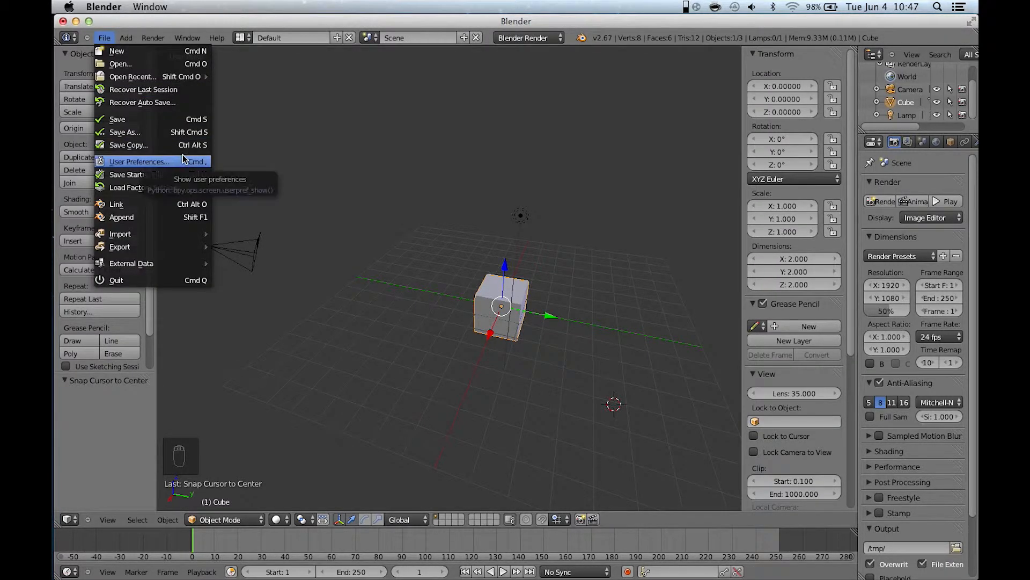
left_click(138, 162)
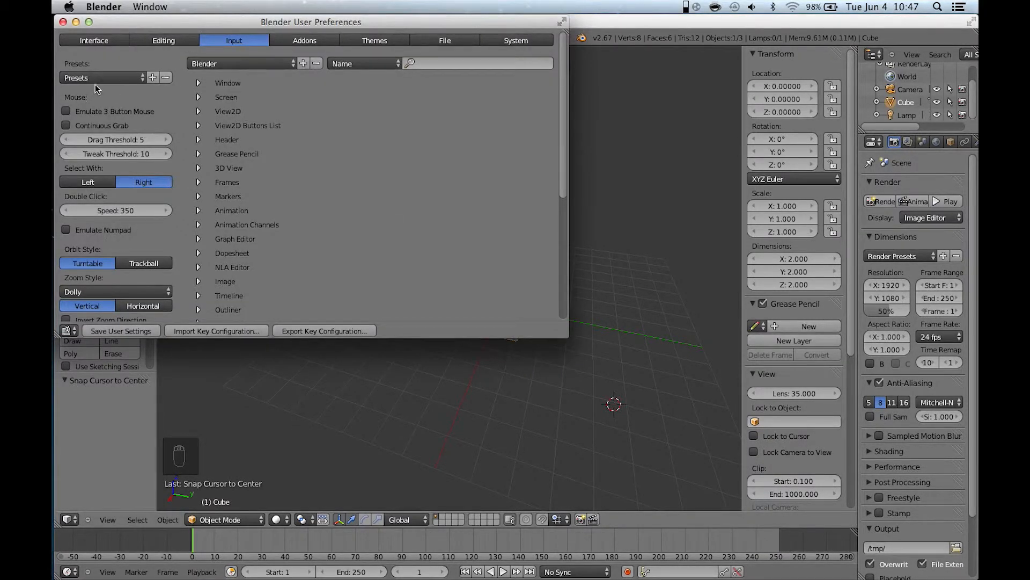
mouse_move(65, 111)
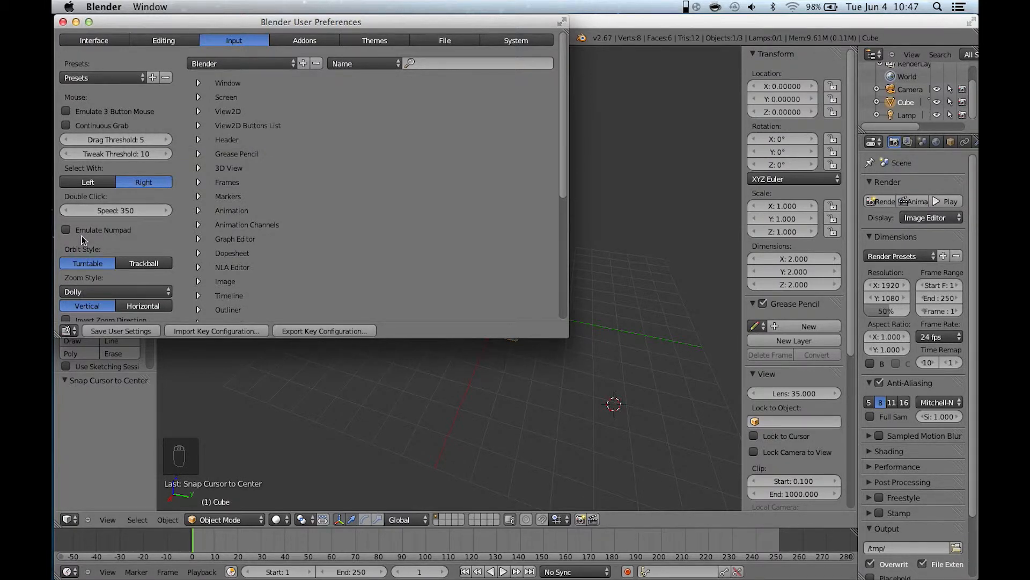
left_click(66, 230)
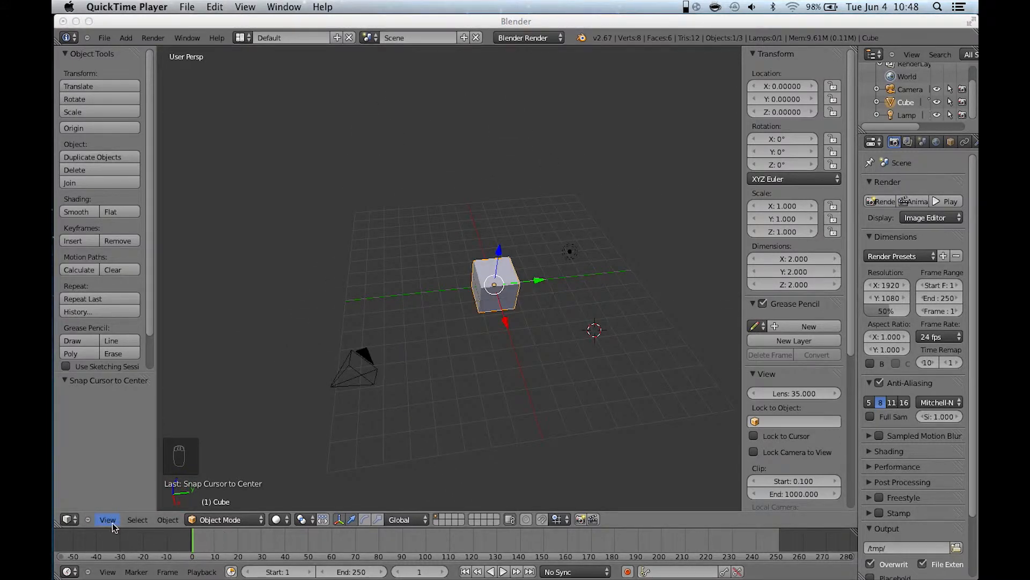
left_click(107, 519)
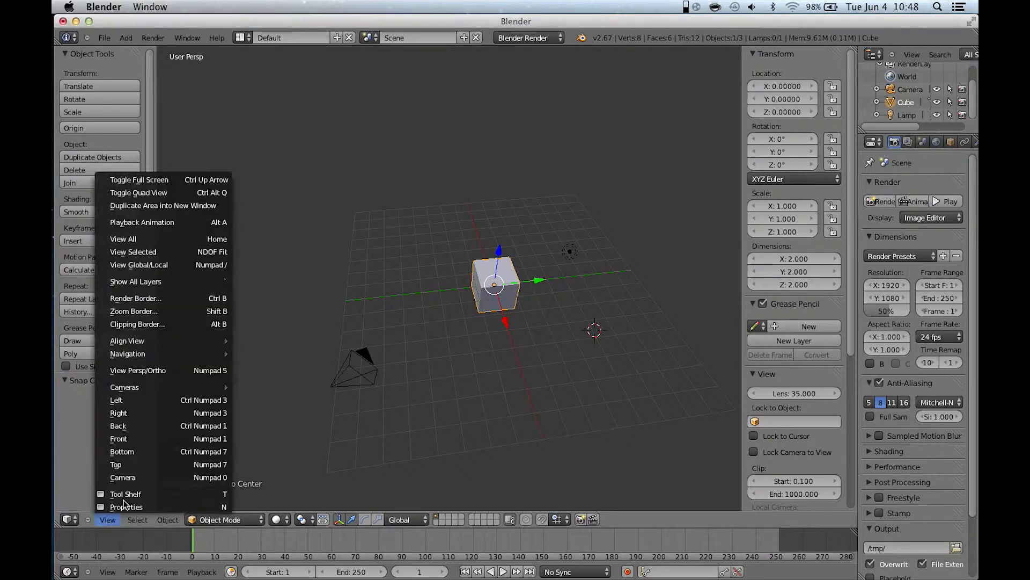
mouse_move(138, 192)
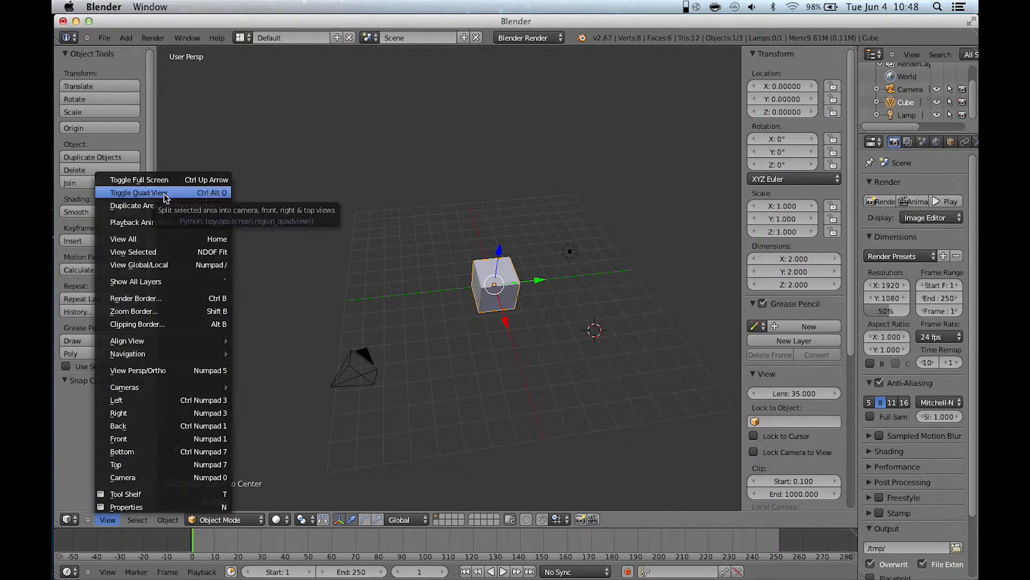
left_click(138, 192)
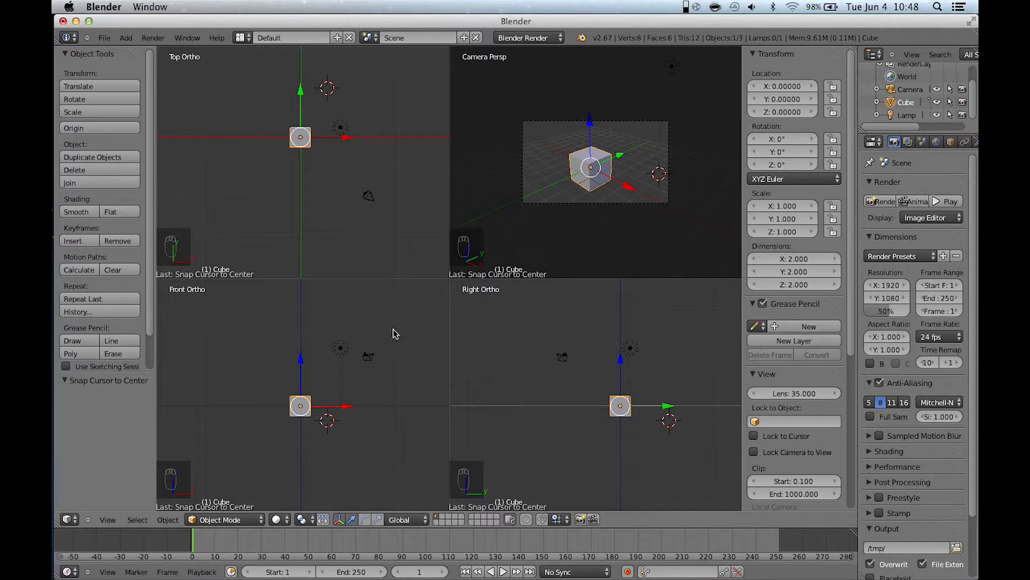
mouse_move(279, 390)
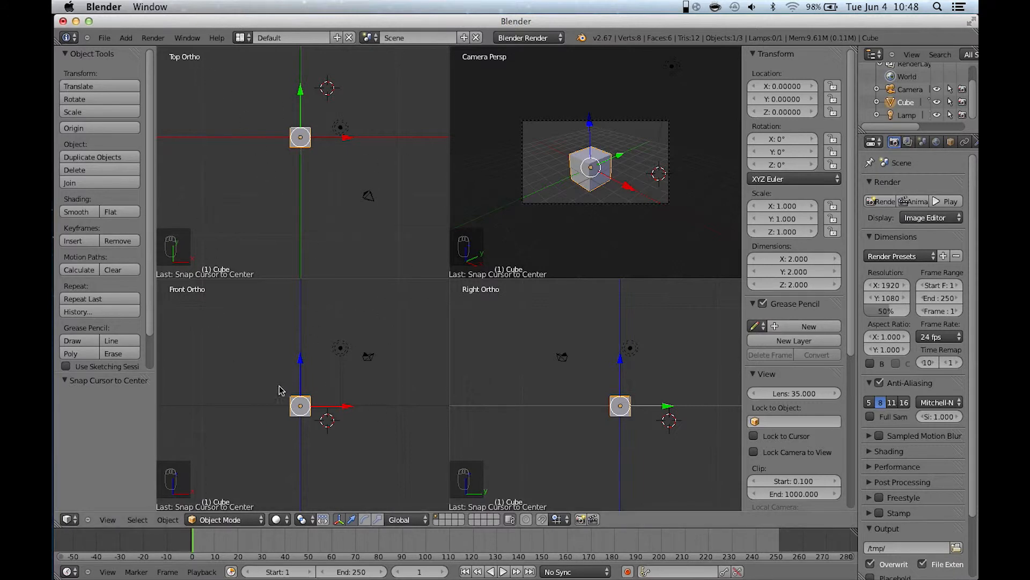
mouse_move(562, 217)
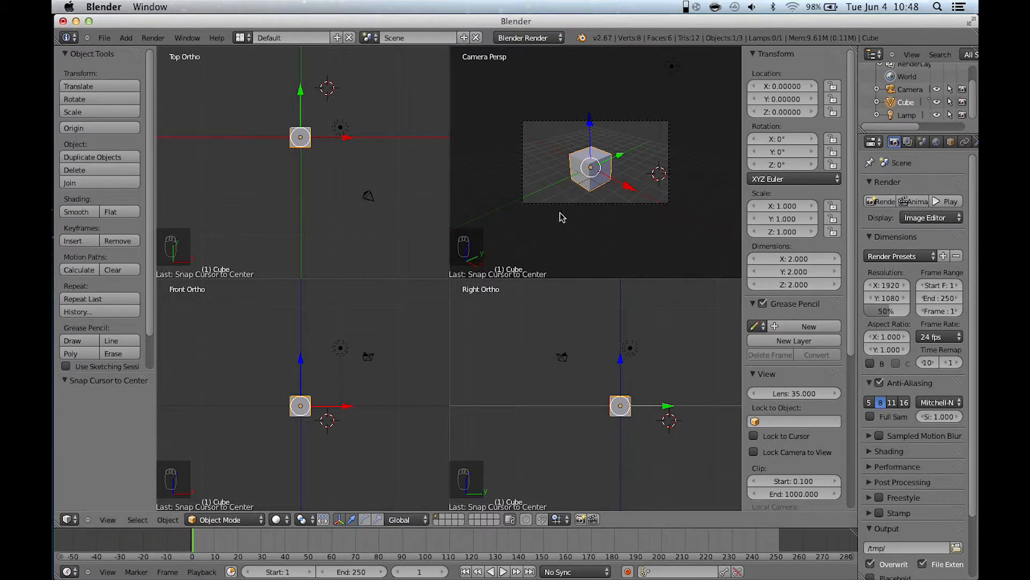
mouse_move(572, 184)
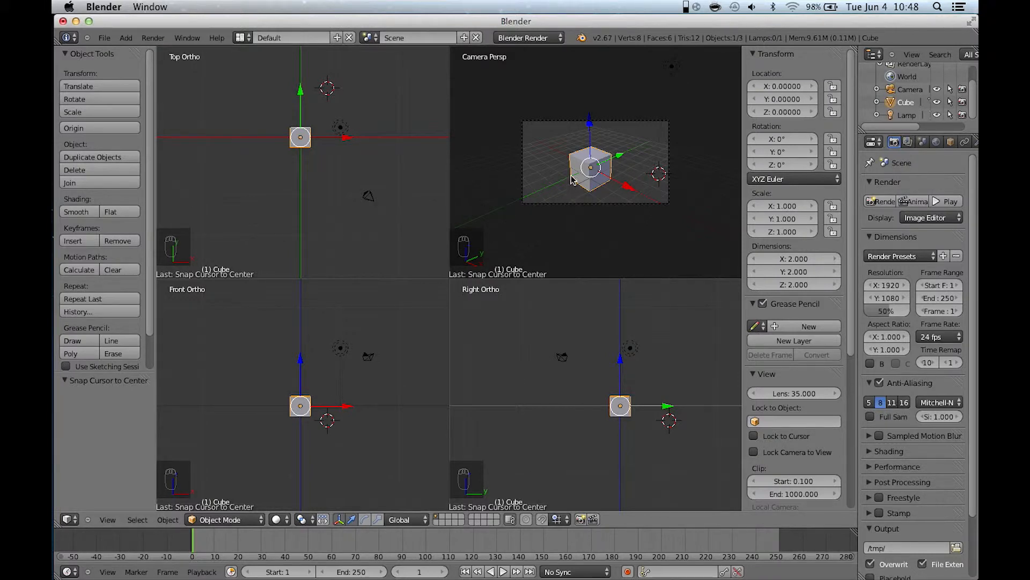
mouse_move(109, 526)
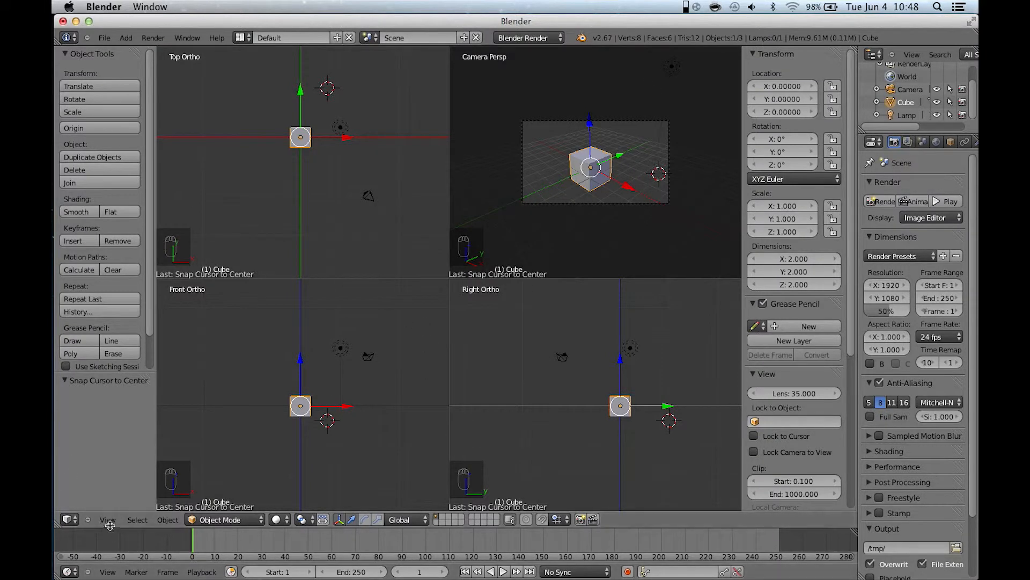
left_click(108, 519)
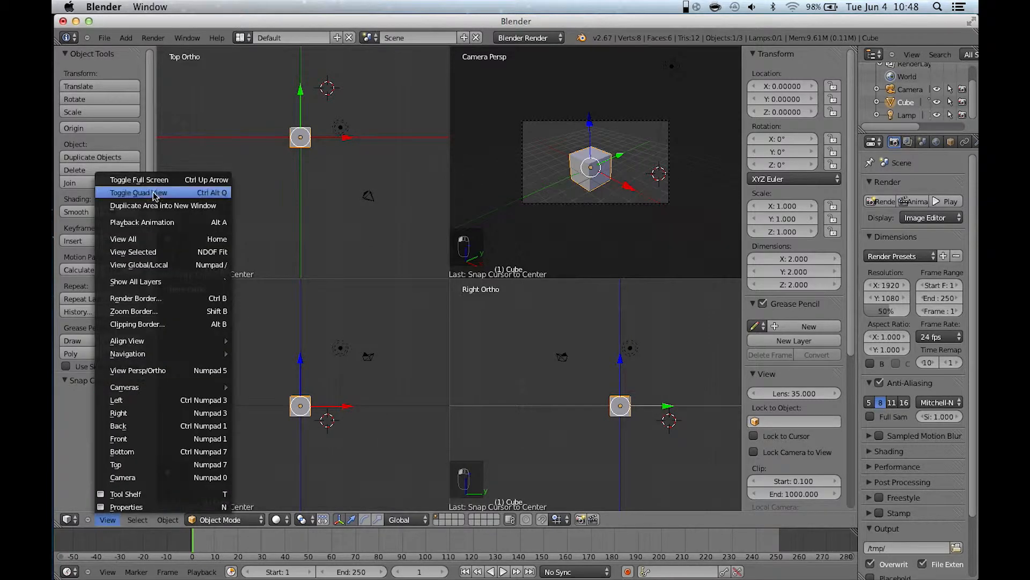
left_click(138, 192)
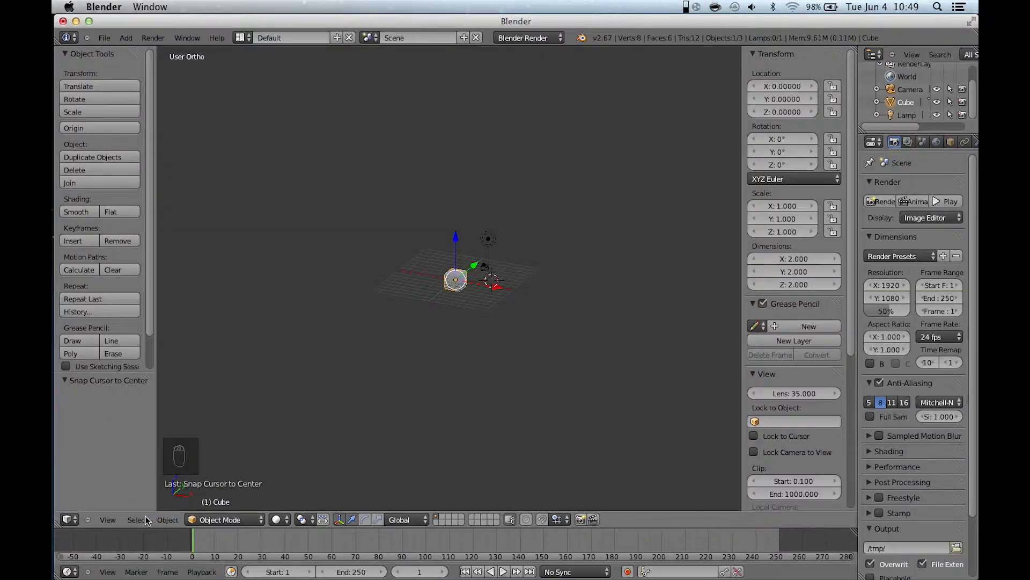
Toggle the 3D view back to perspective with numpad 5.
key("NUMPAD_5")
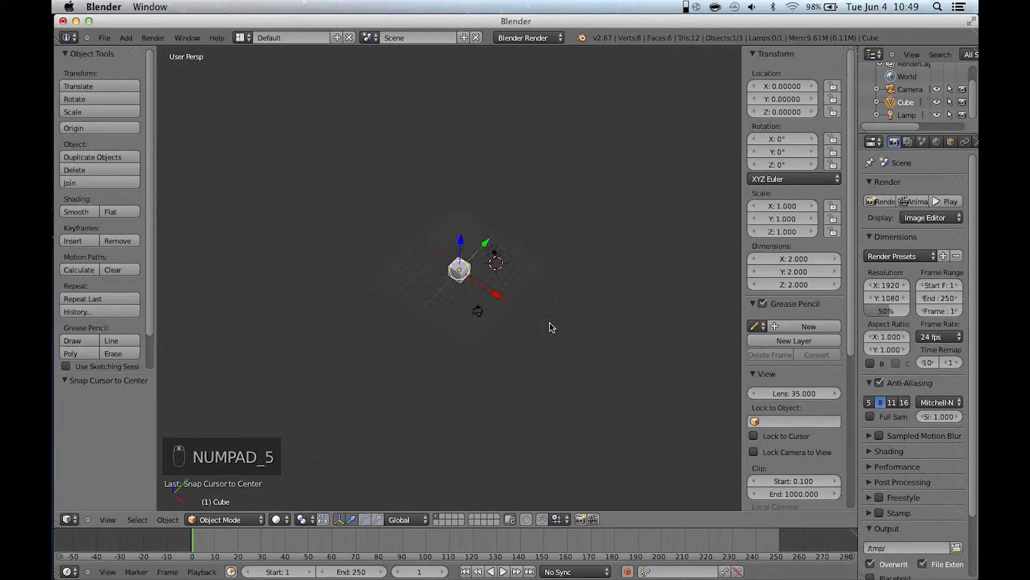
key("NUMPAD_5")
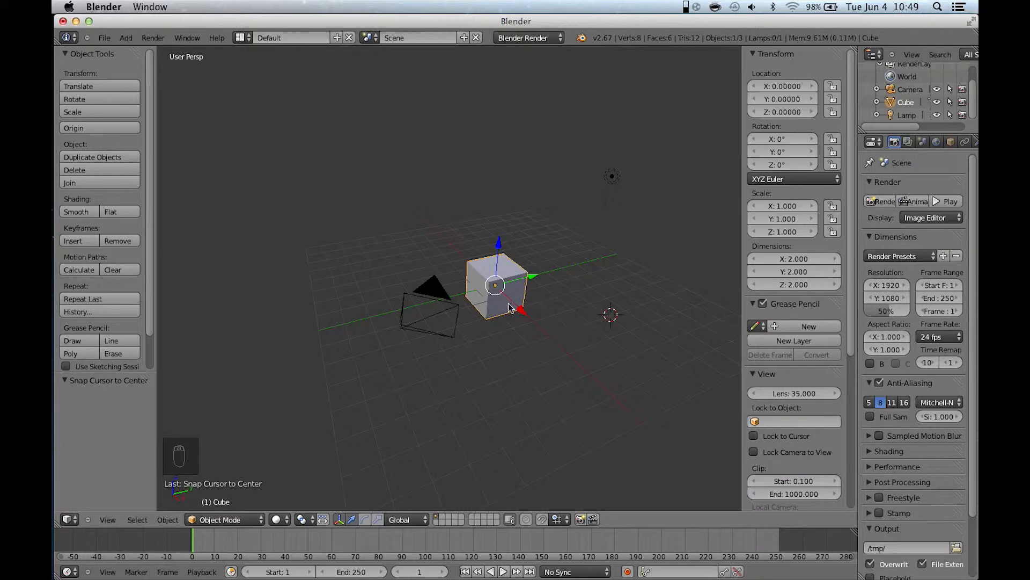
mouse_move(512, 282)
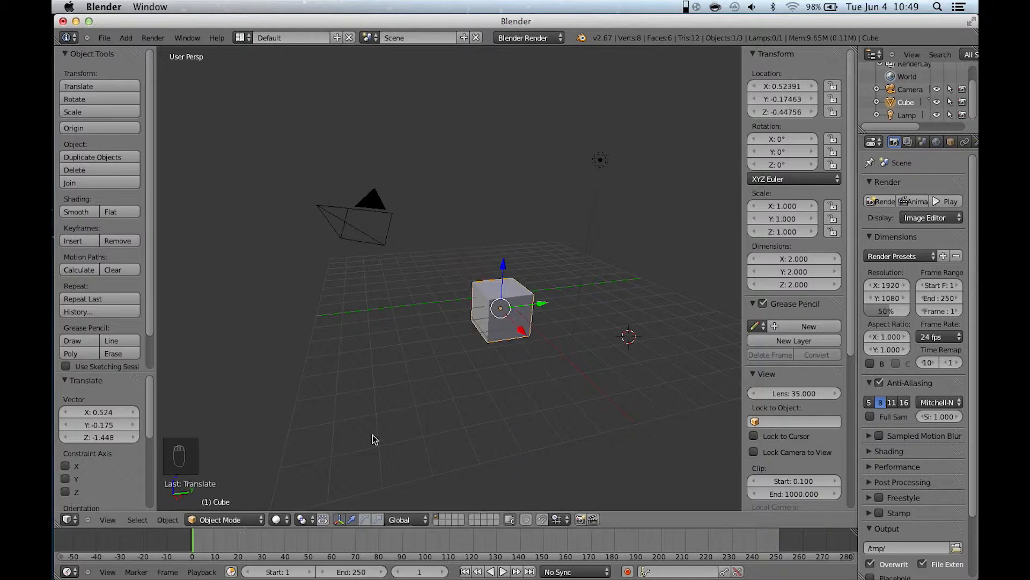
mouse_move(349, 504)
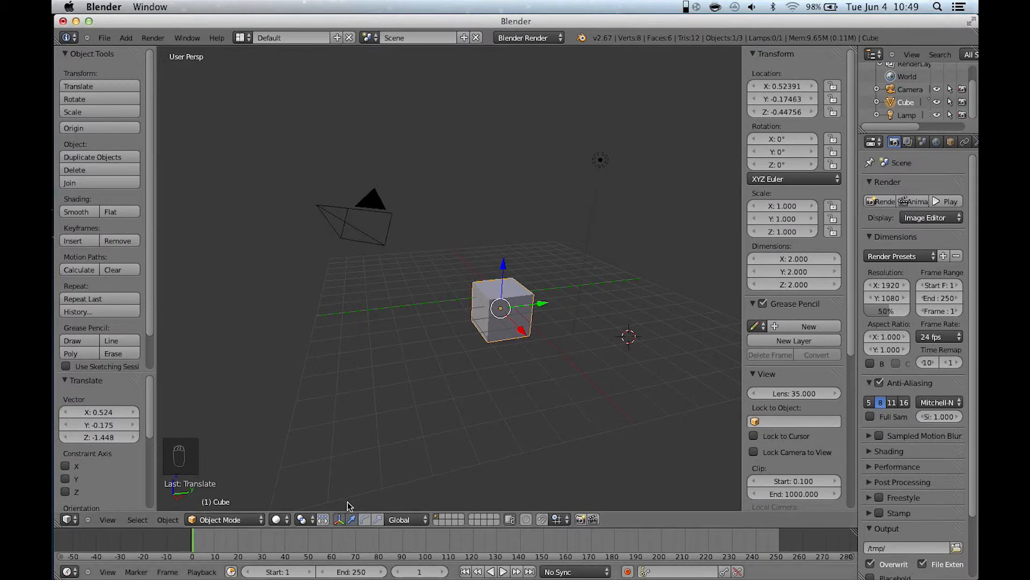
Tilt the cube about 25° on Y and squash it to a third along Y.
left_click(375, 519)
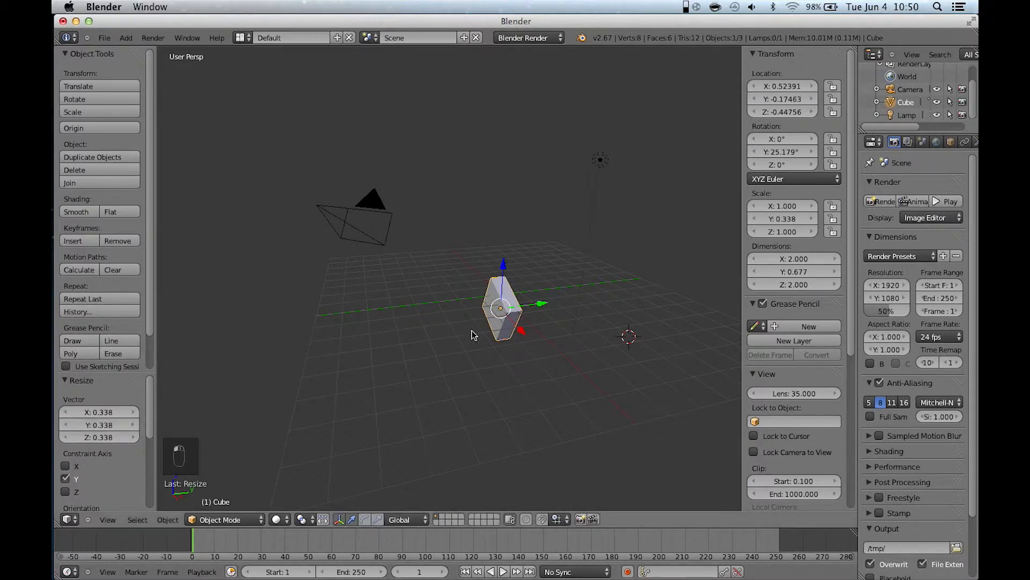
key("z")
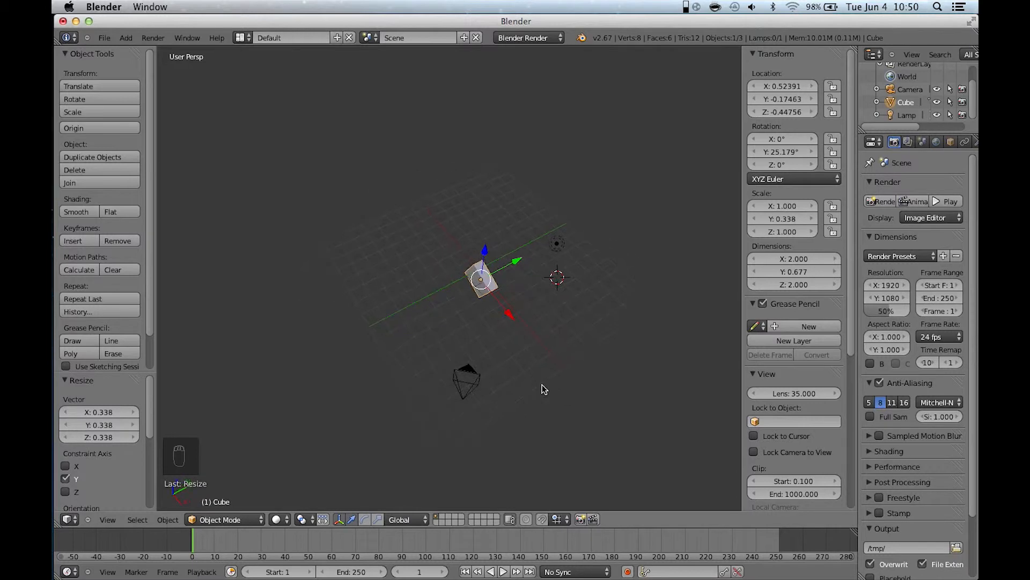
mouse_move(556, 346)
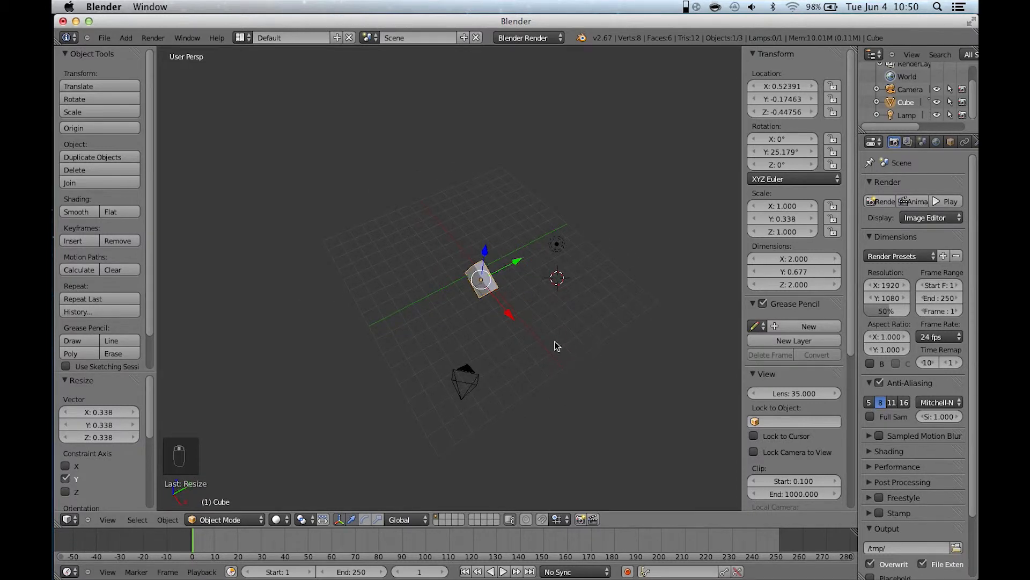
key("s")
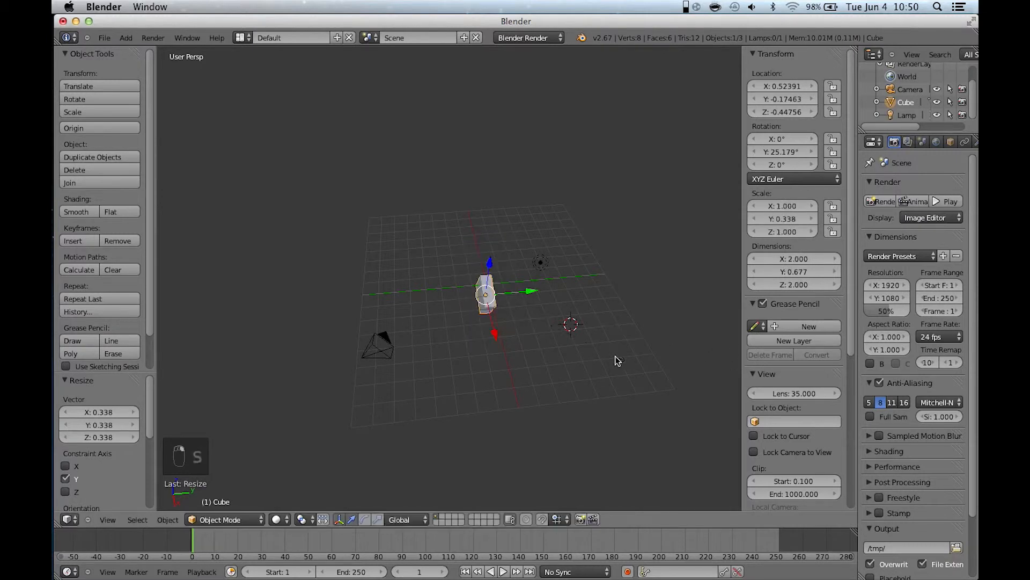
key("r")
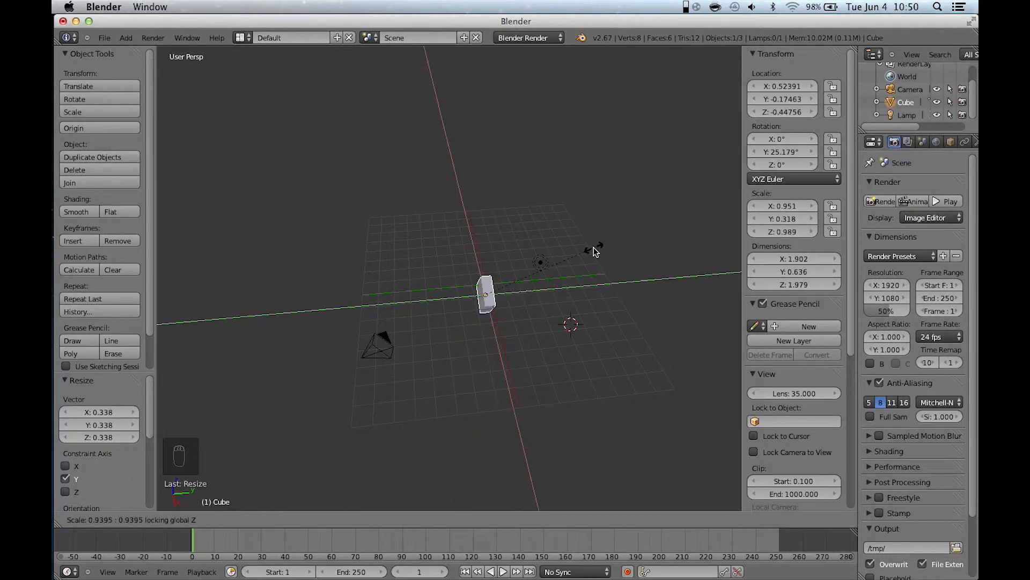
key("x")
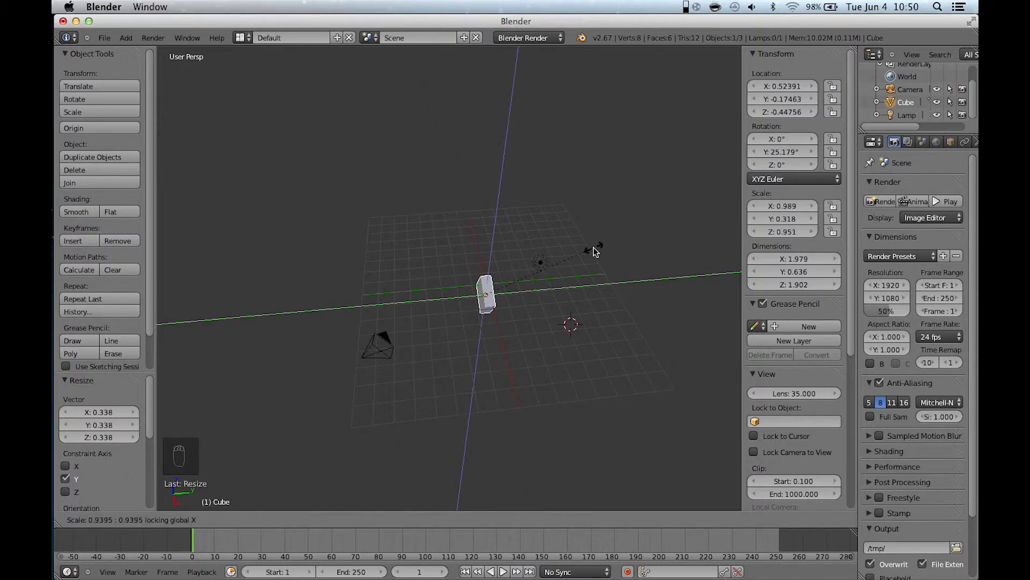
key("z")
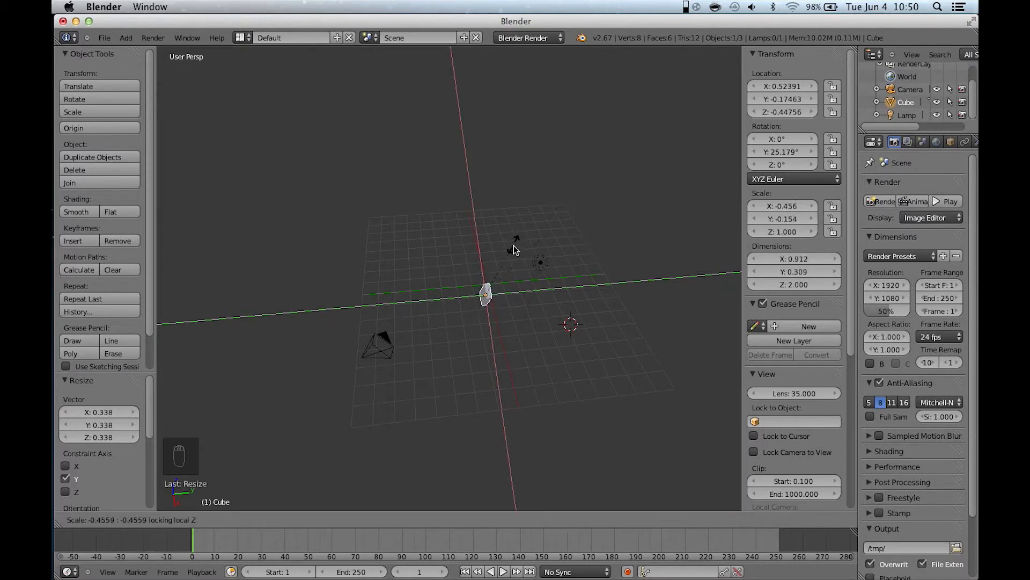
mouse_move(605, 267)
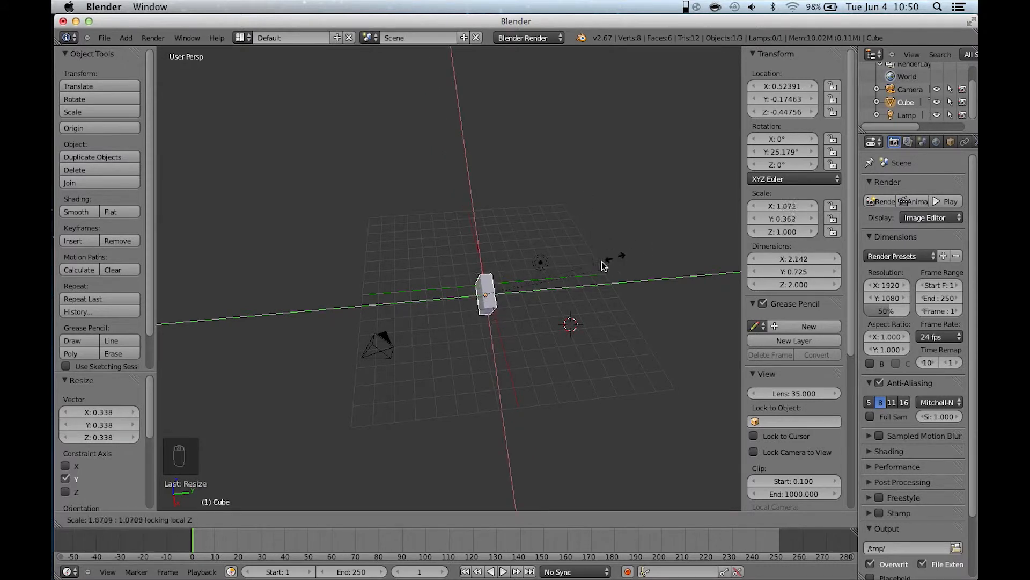
mouse_move(591, 246)
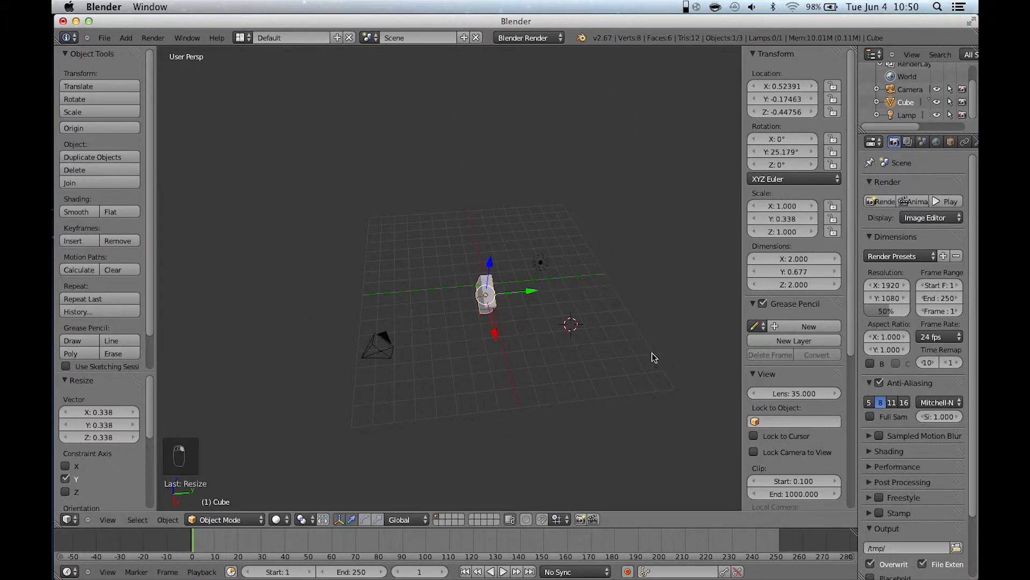
key("r")
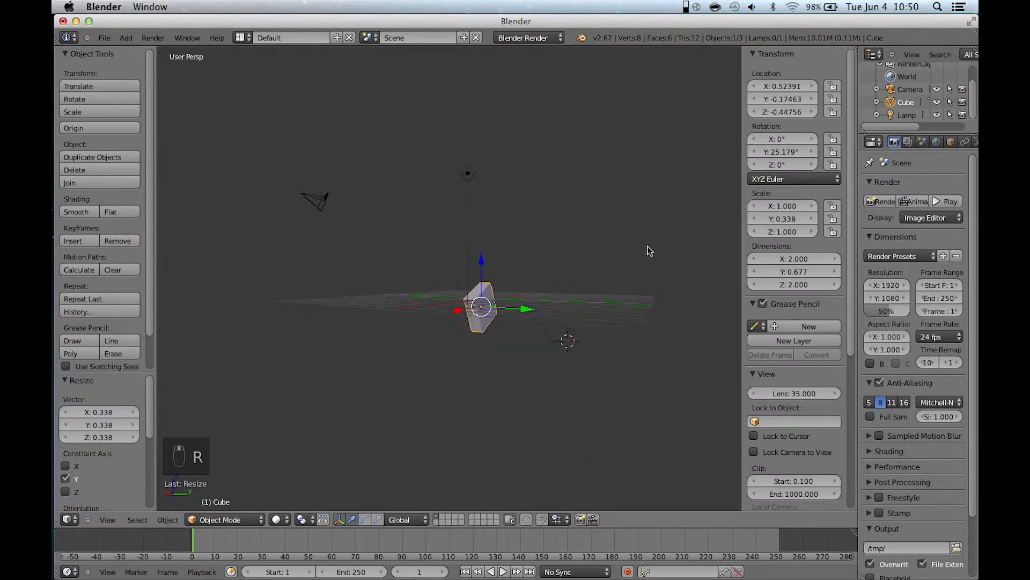
key("g")
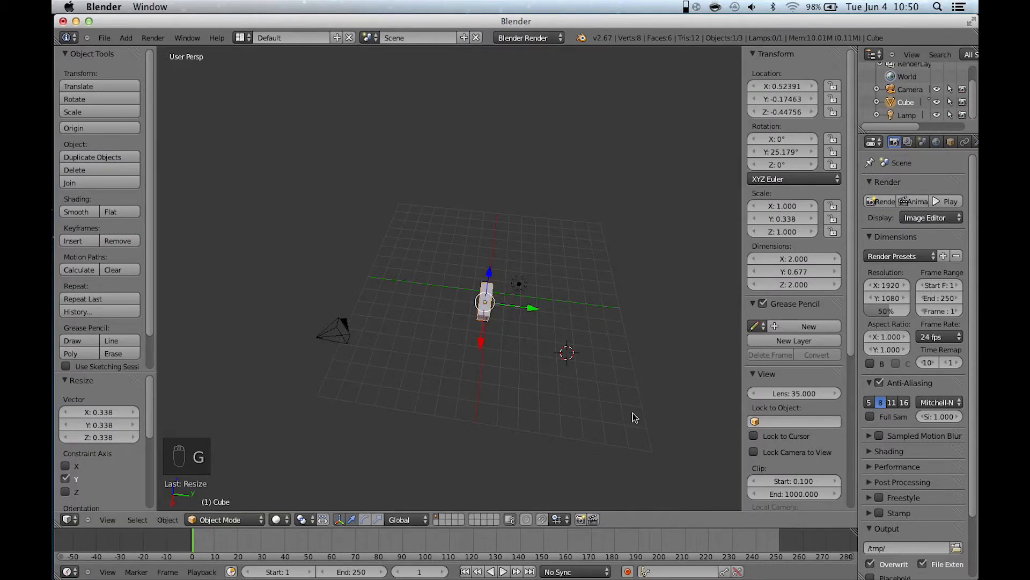
Clear the cube's location, rotation and scale with Alt+G, Alt+R and Alt+S.
key("Alt+g")
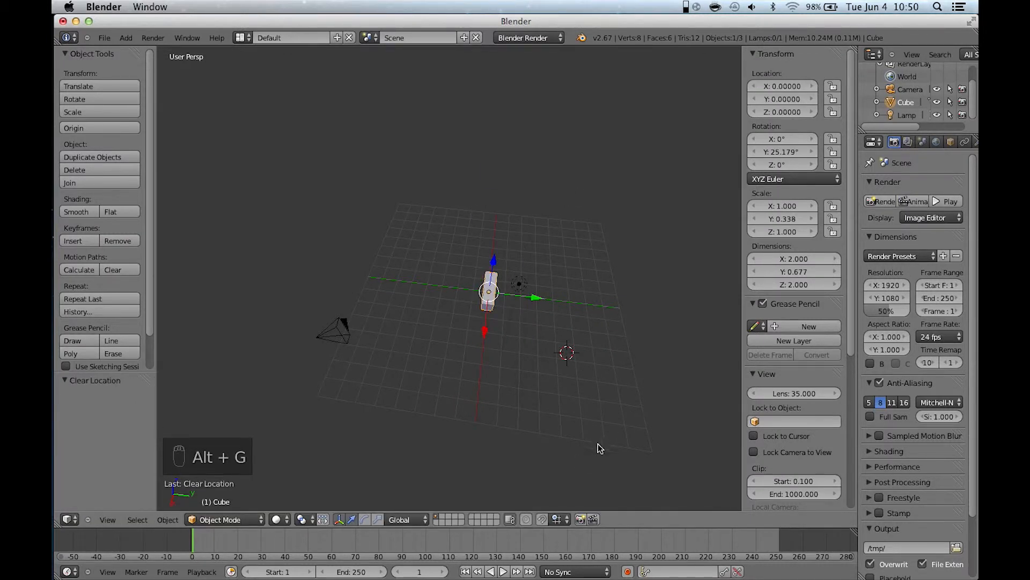
key("alt+r")
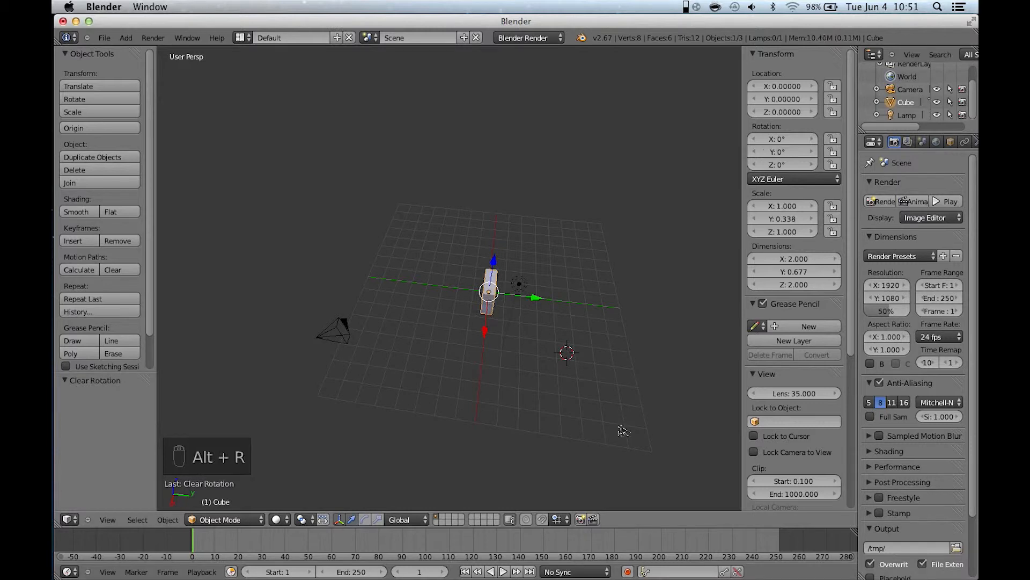
mouse_move(526, 389)
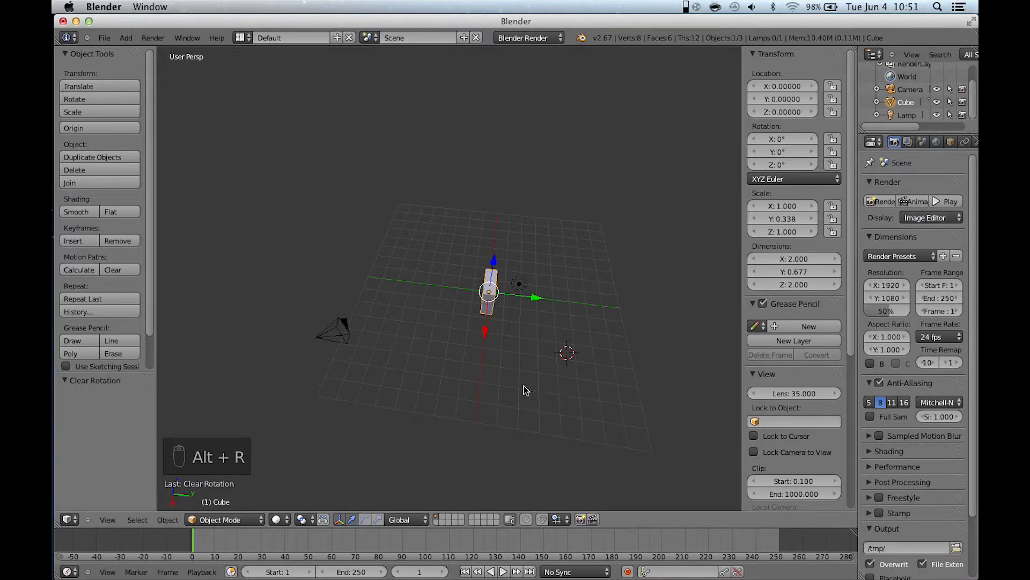
key("alt+s")
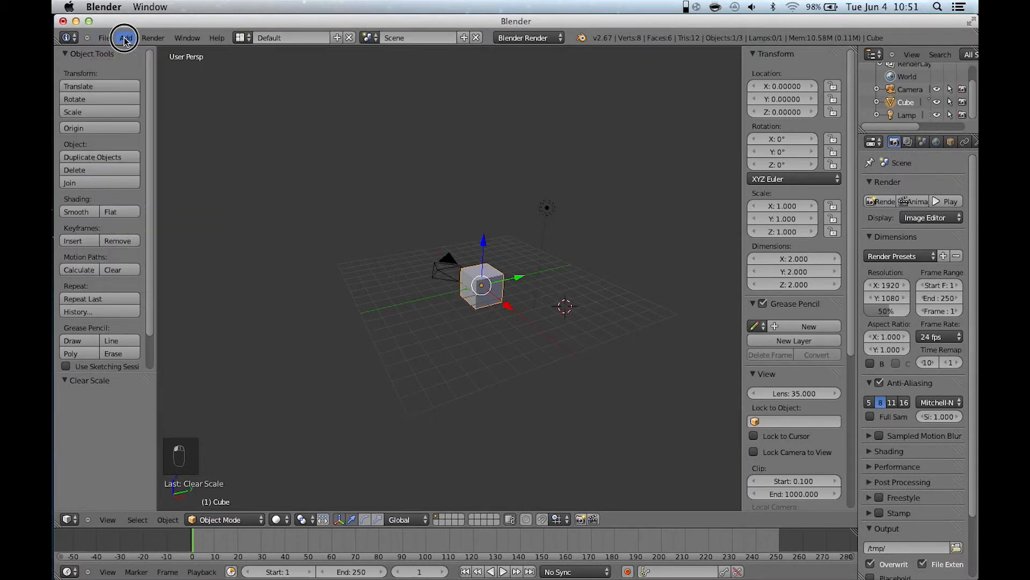
Add a Suzanne monkey mesh, clear its location, and slide it about 2.7 units along X.
left_click(125, 38)
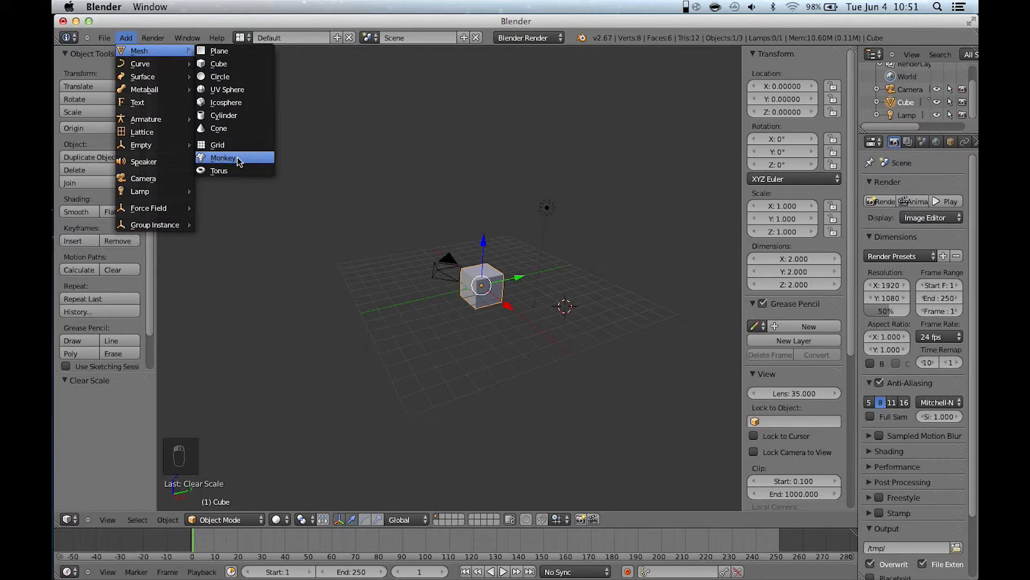
mouse_move(234, 171)
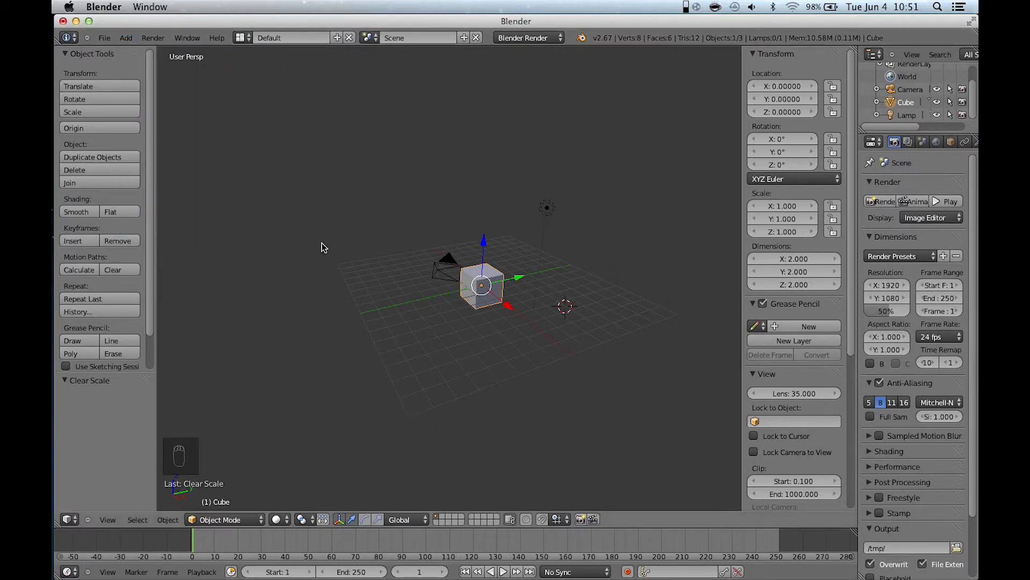
key("shift+a")
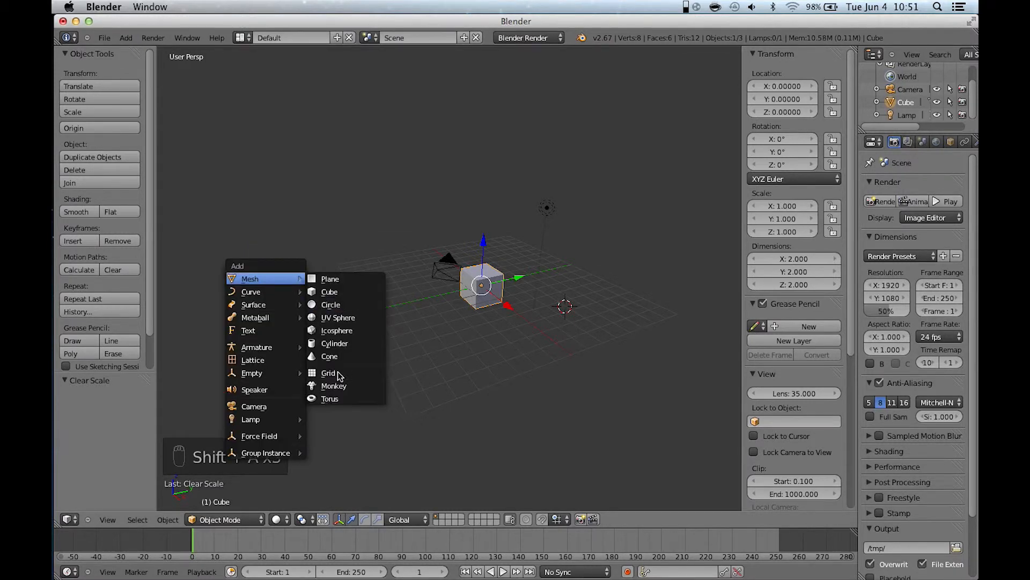
left_click(334, 386)
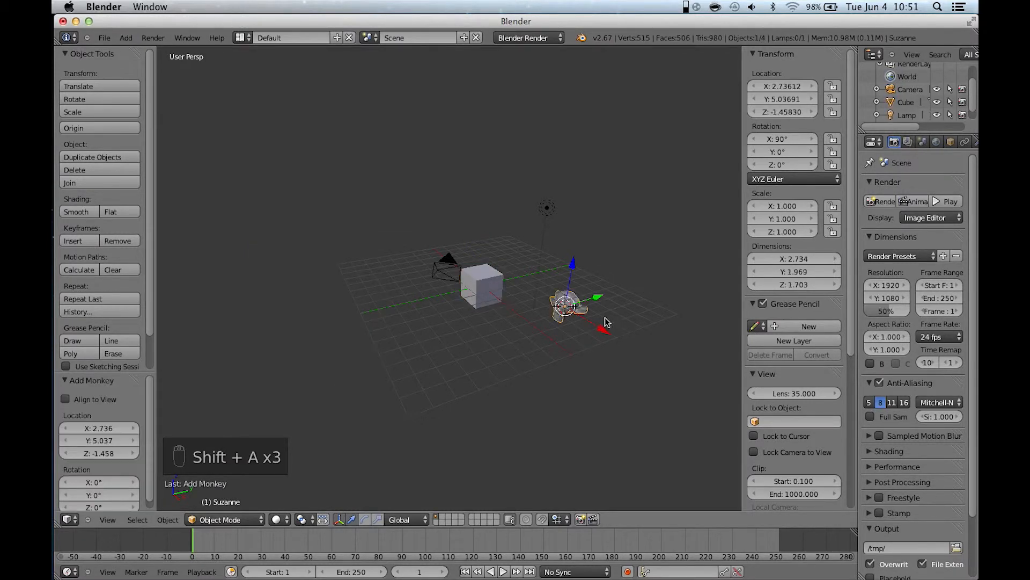
key("Alt+g")
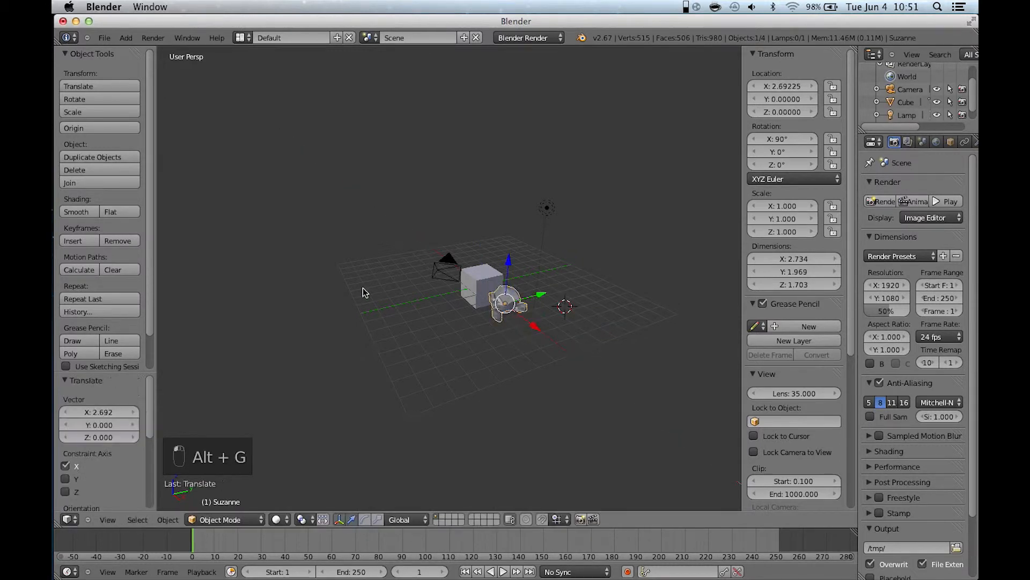
key("alt+g")
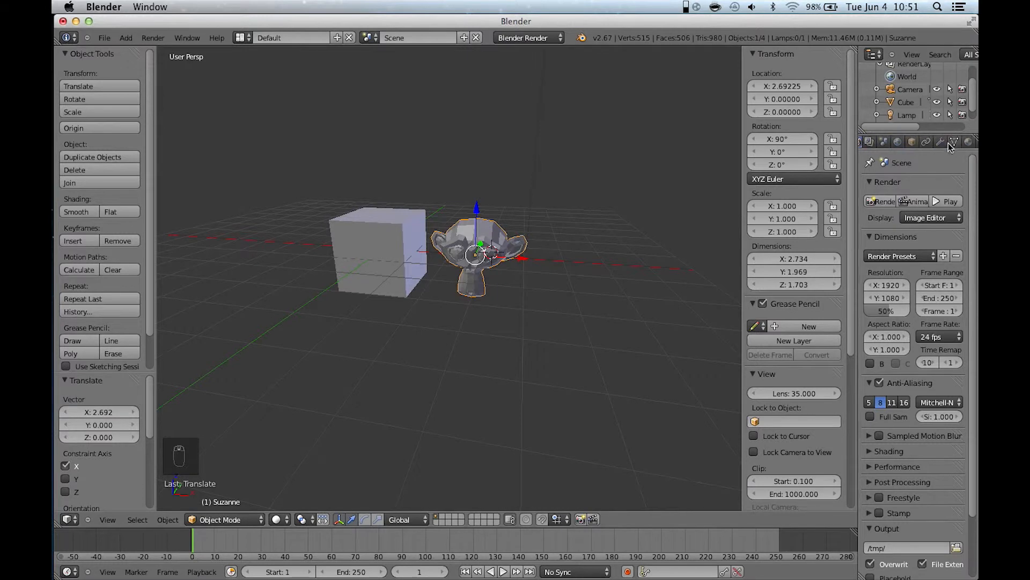
Add a Subdivision Surface modifier to Suzanne from the modifier list.
left_click(940, 142)
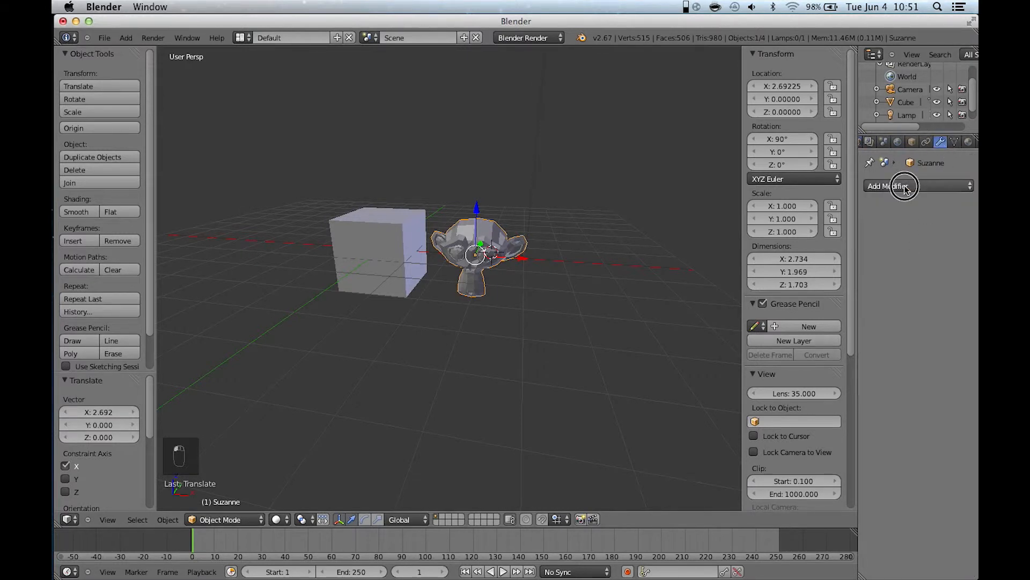
left_click(904, 186)
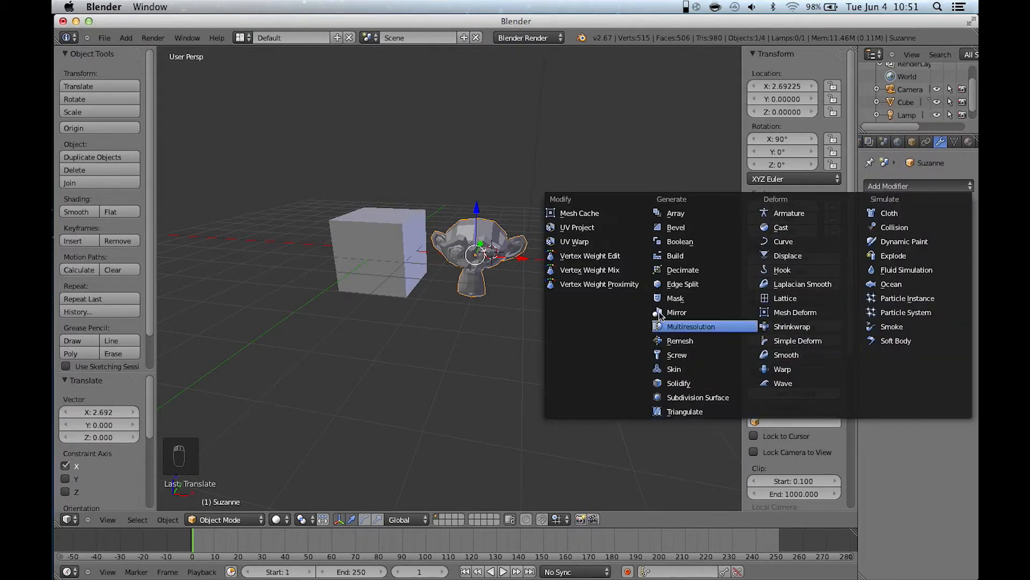
mouse_move(903, 193)
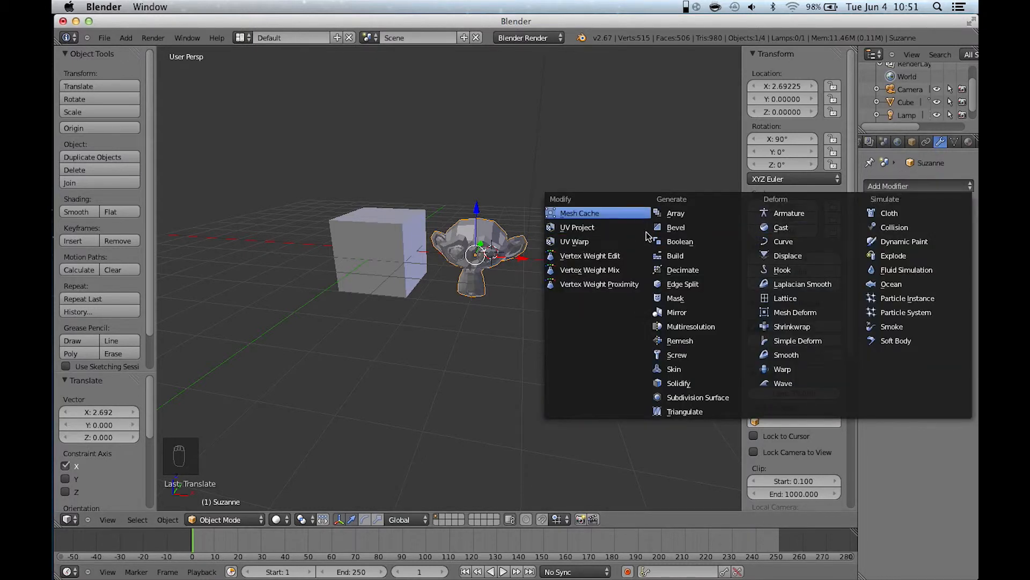
mouse_move(734, 356)
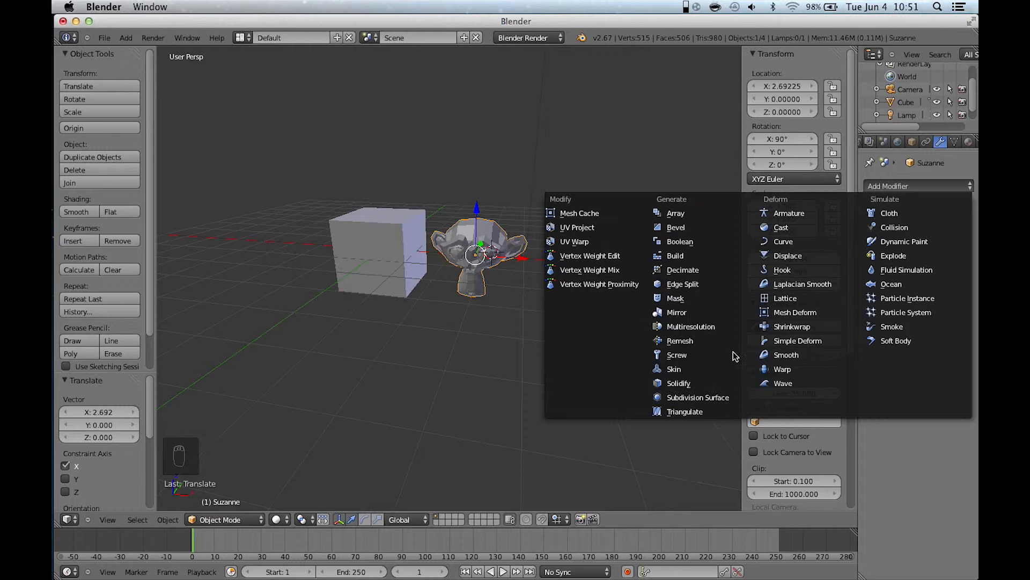
left_click(698, 397)
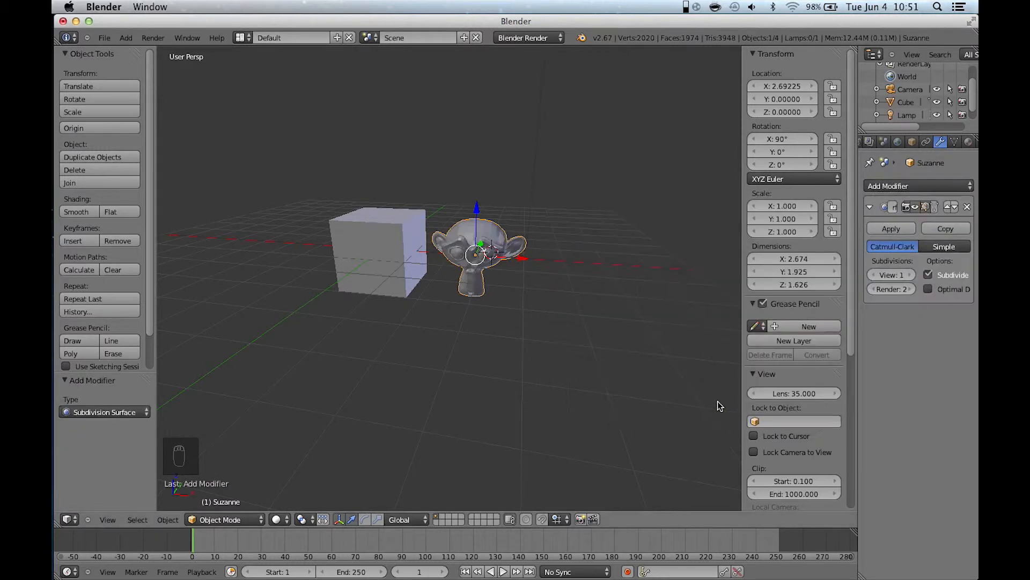
mouse_move(588, 283)
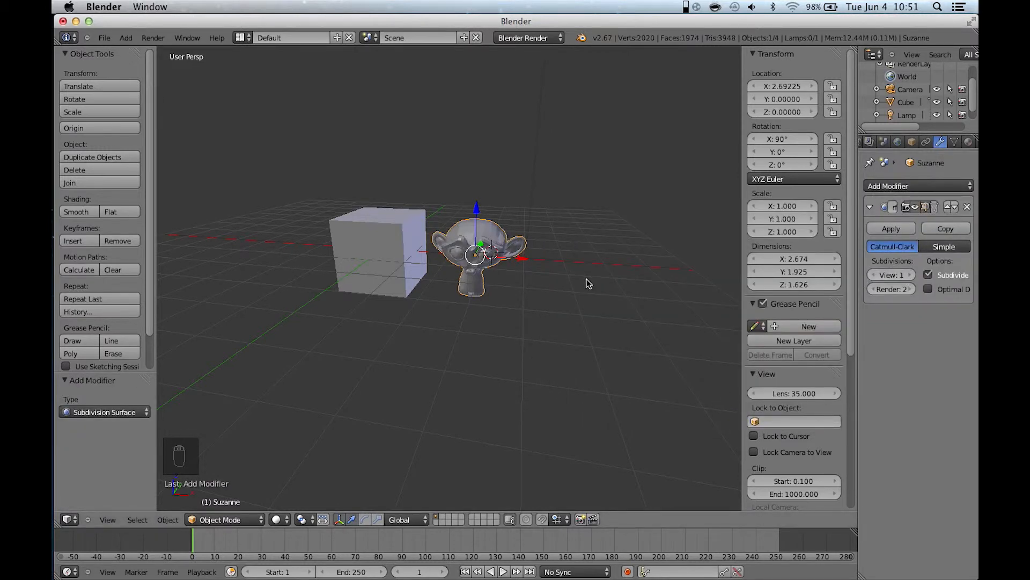
Compare viewport subdivision levels 2, 3, 4 and 1 in wireframe and solid shading.
key("z")
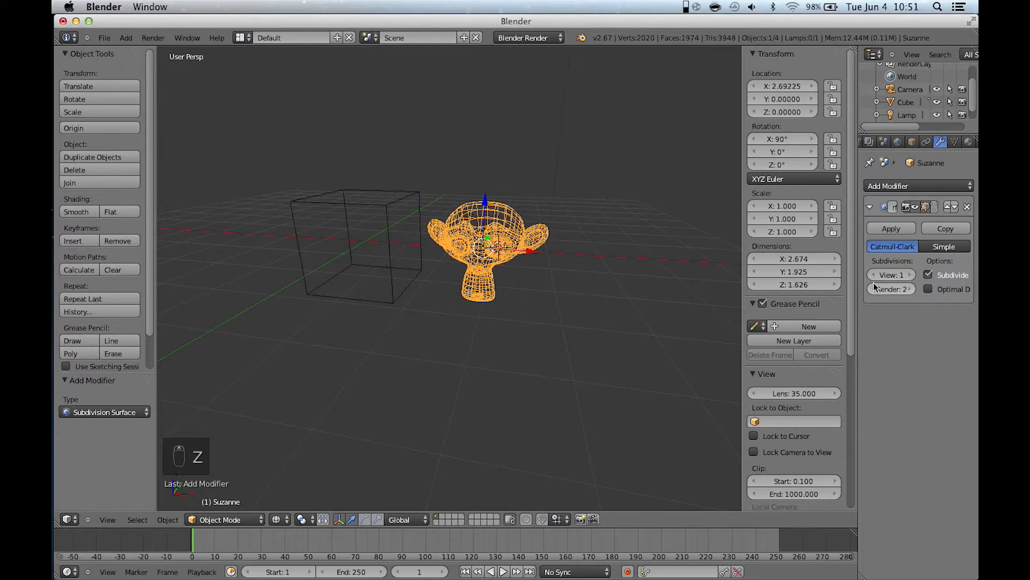
left_click(908, 275)
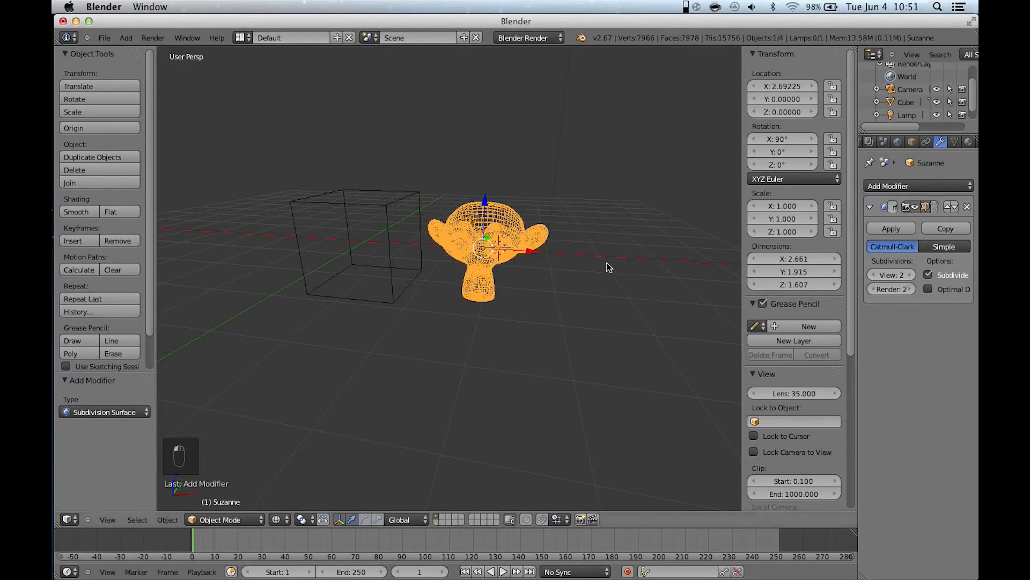
key("z")
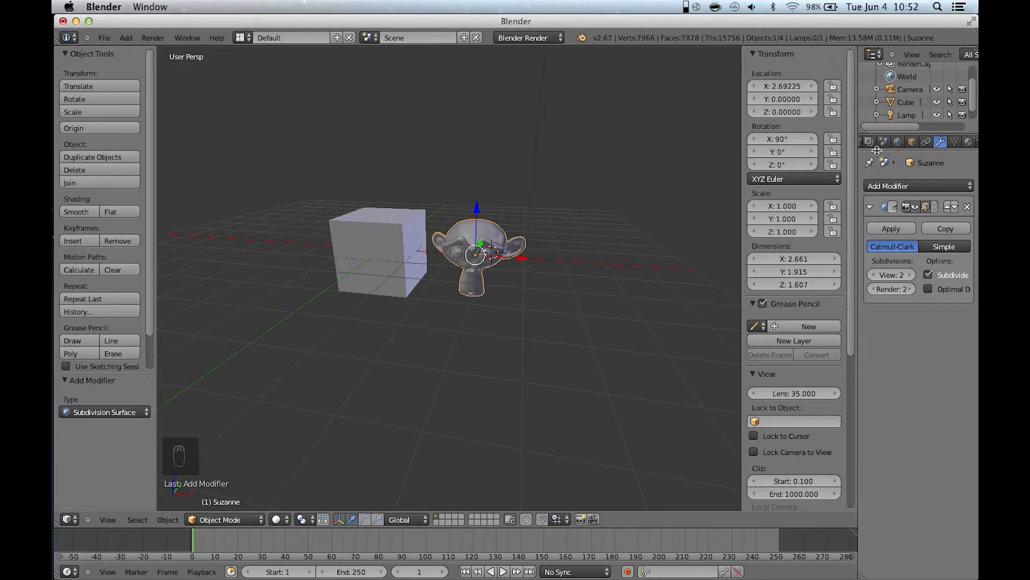
key("z")
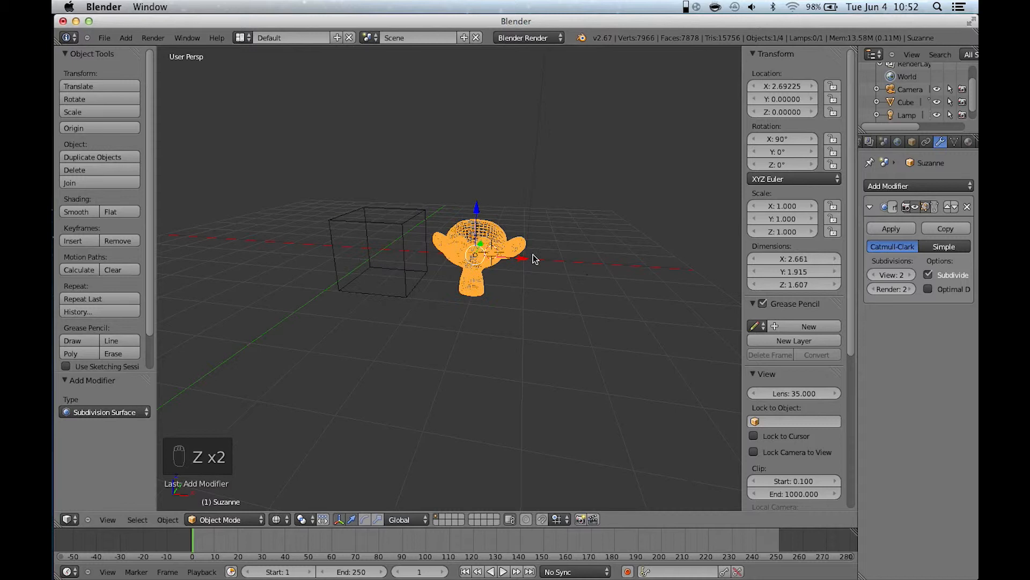
left_click(905, 275)
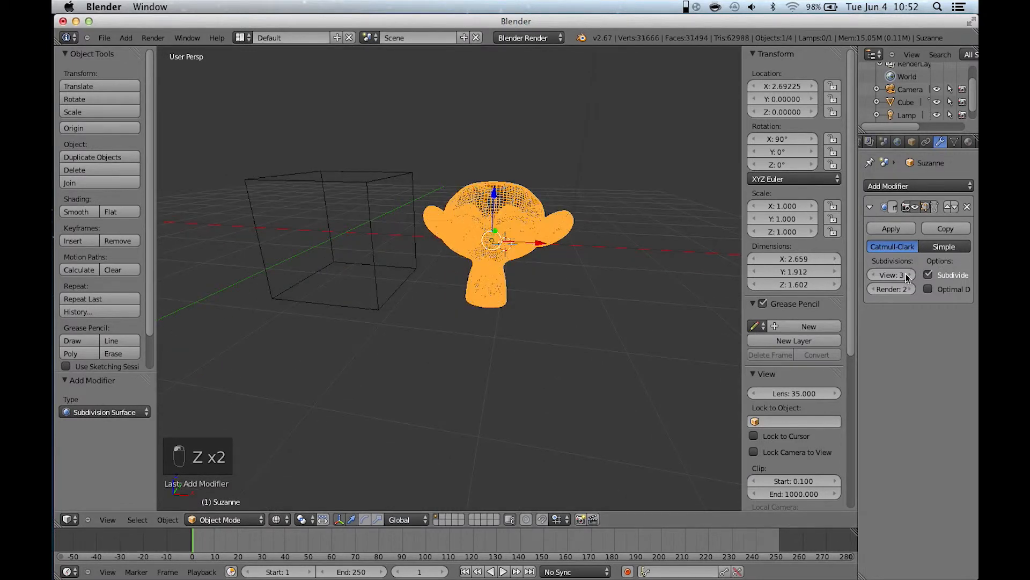
left_click(908, 275)
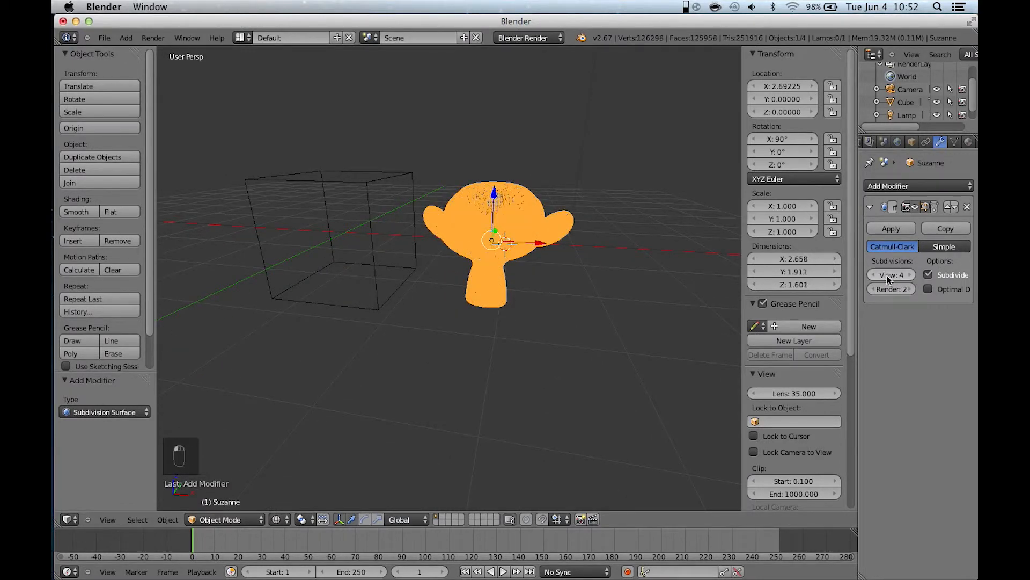
left_click(872, 275)
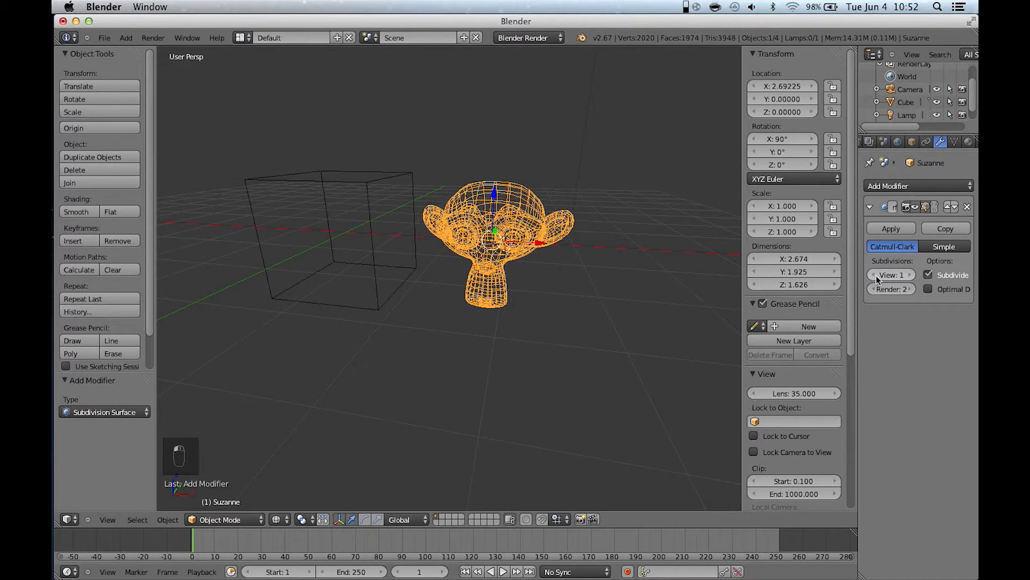
key("z")
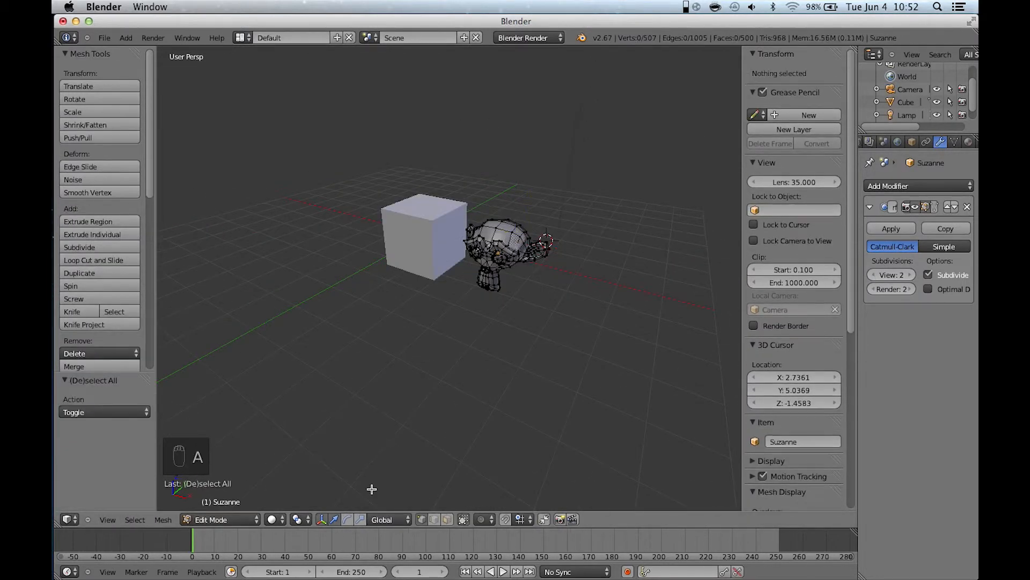
key("Tab")
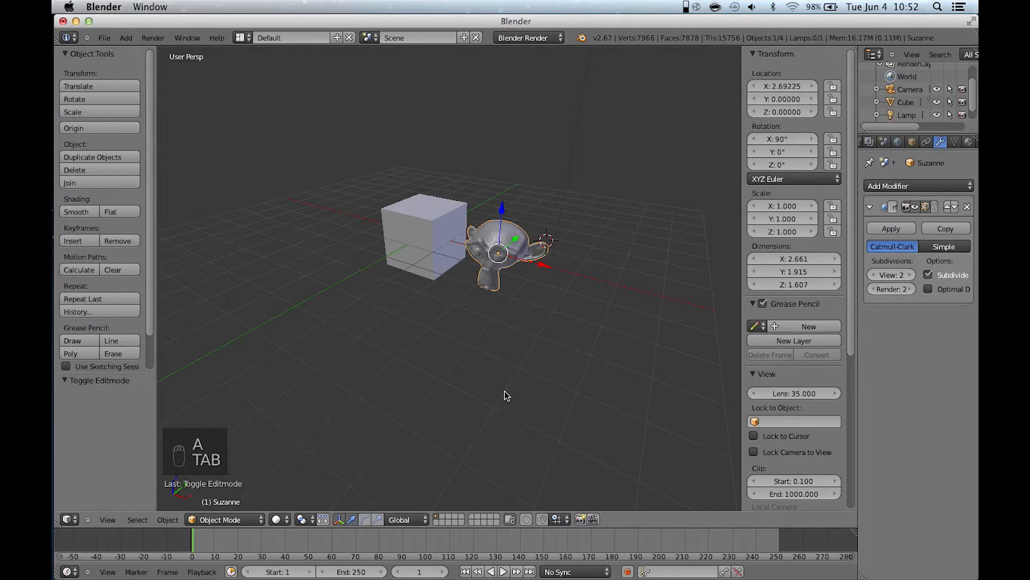
mouse_move(485, 344)
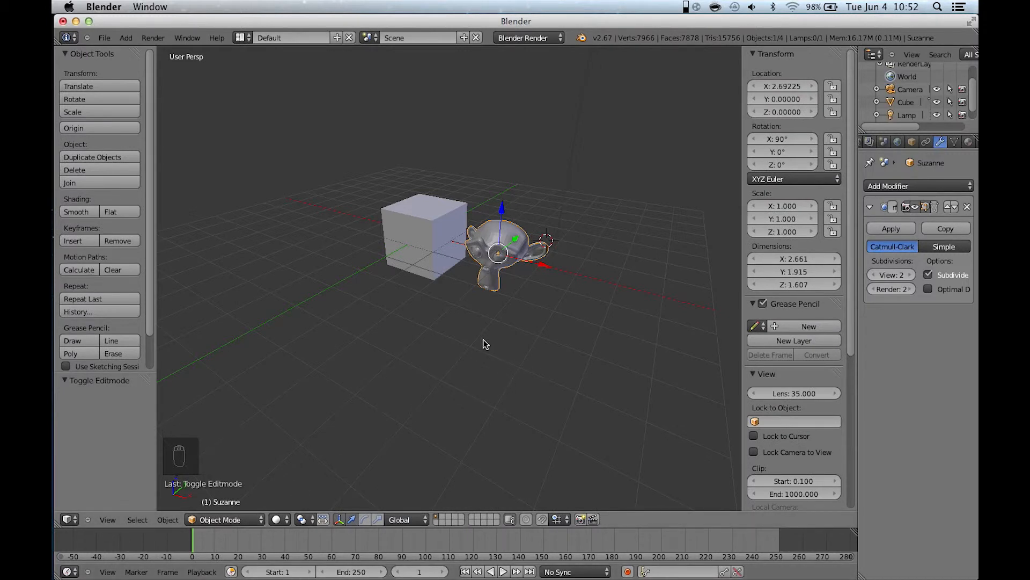
key("Tab")
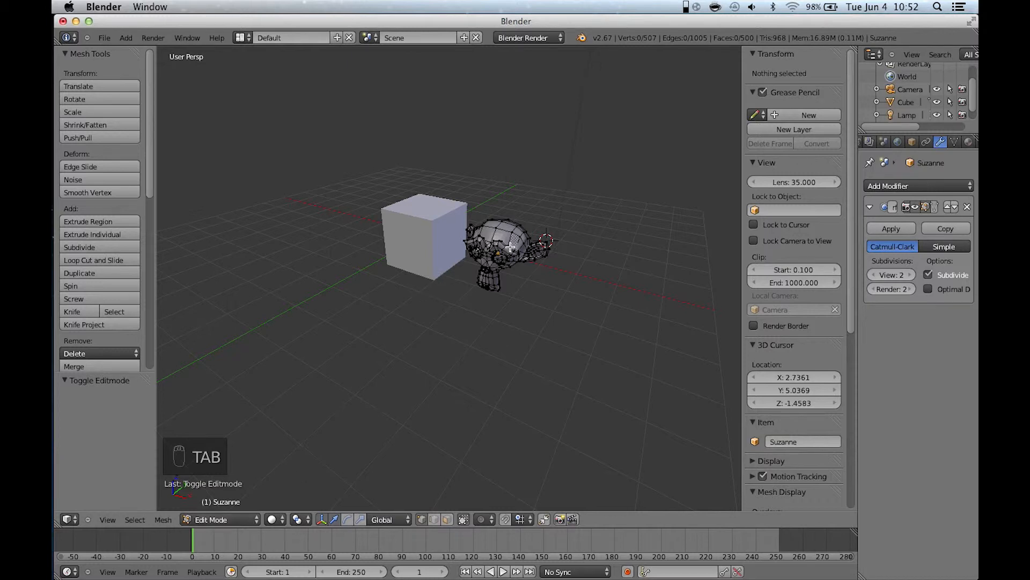
left_click(511, 231)
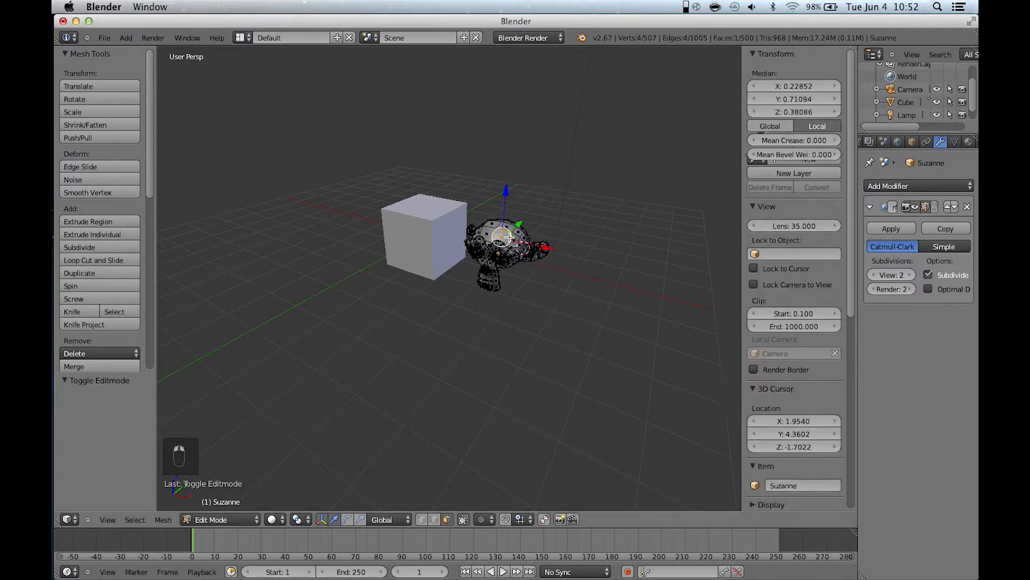
key("g")
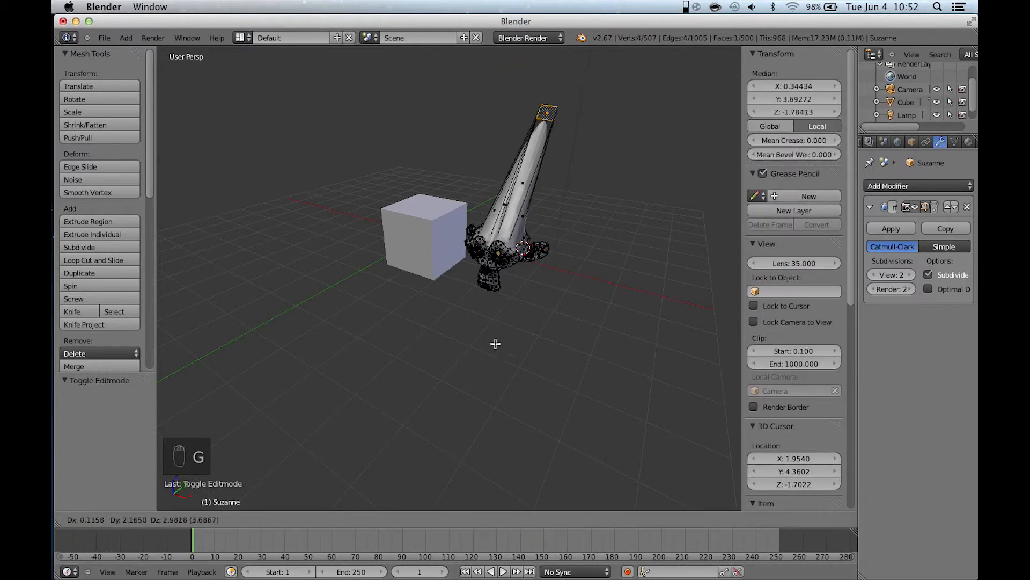
mouse_move(513, 412)
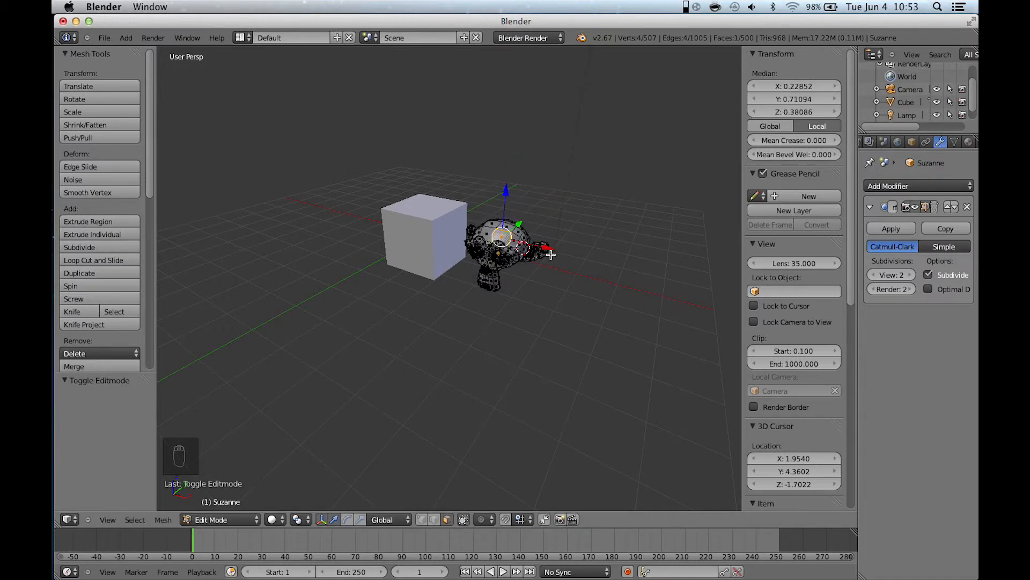
key("s")
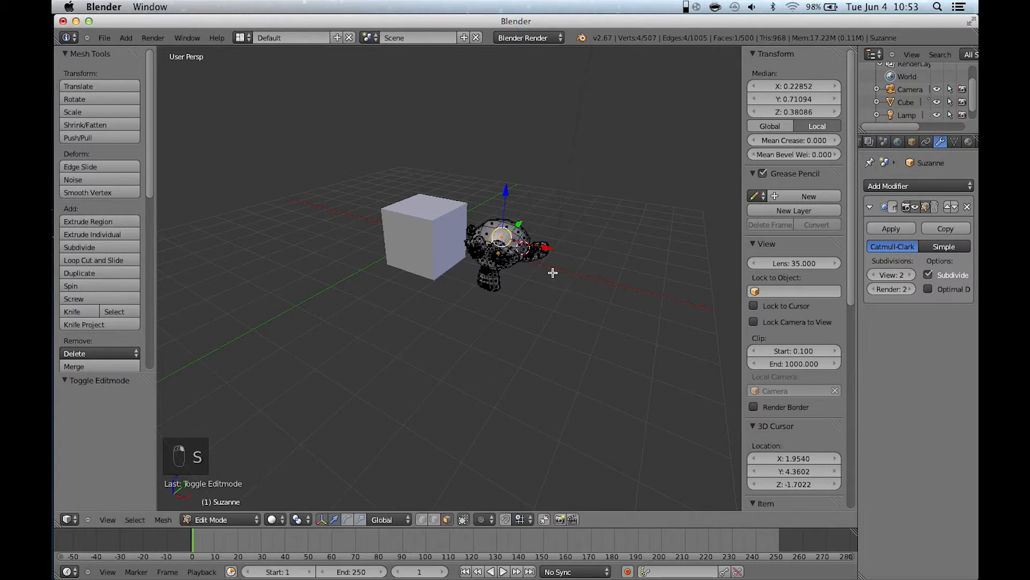
key("Tab")
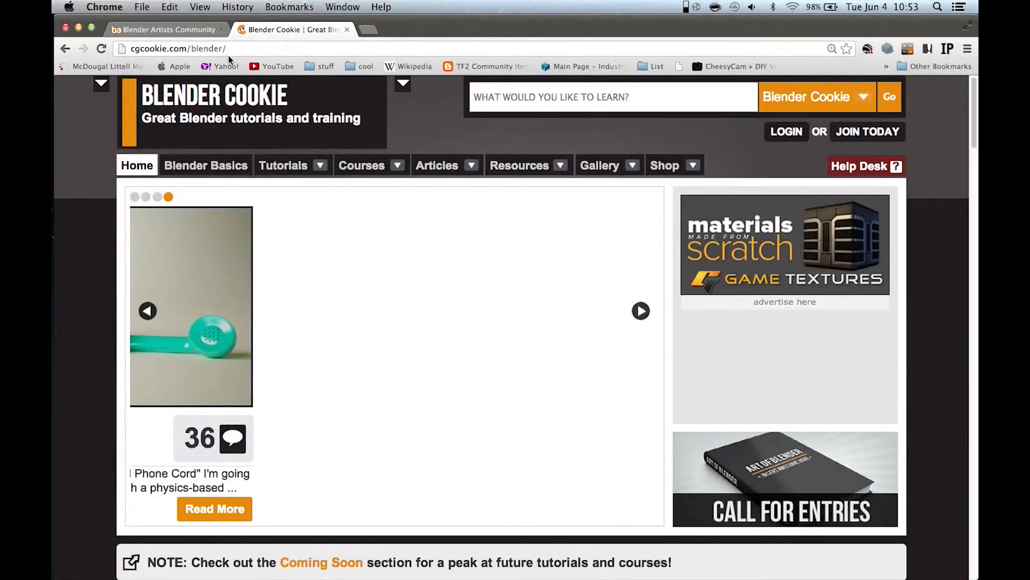
Scroll the Blender Cookie homepage down to its recent tutorial listings.
scroll("down", 3)
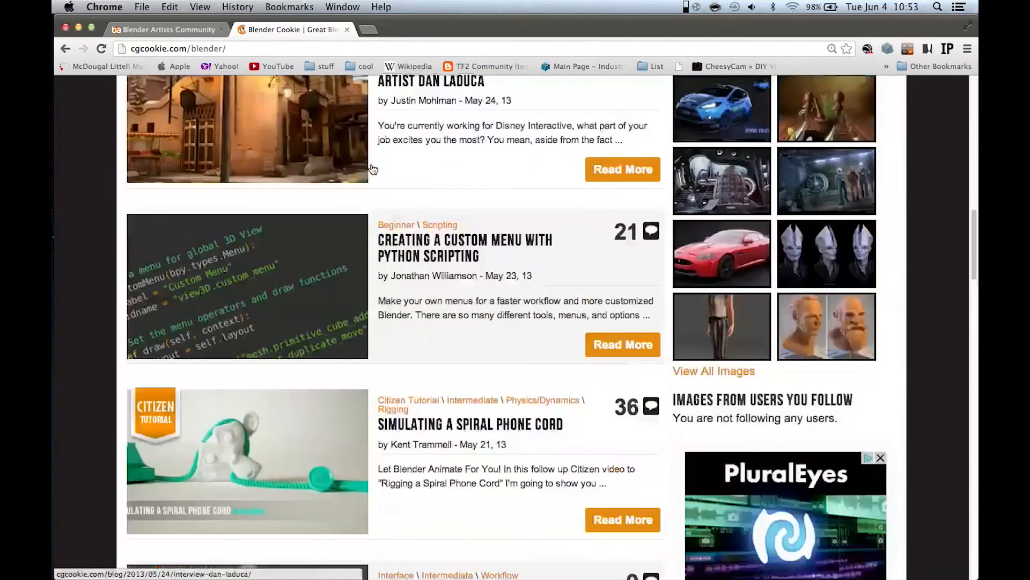
scroll("down", 3)
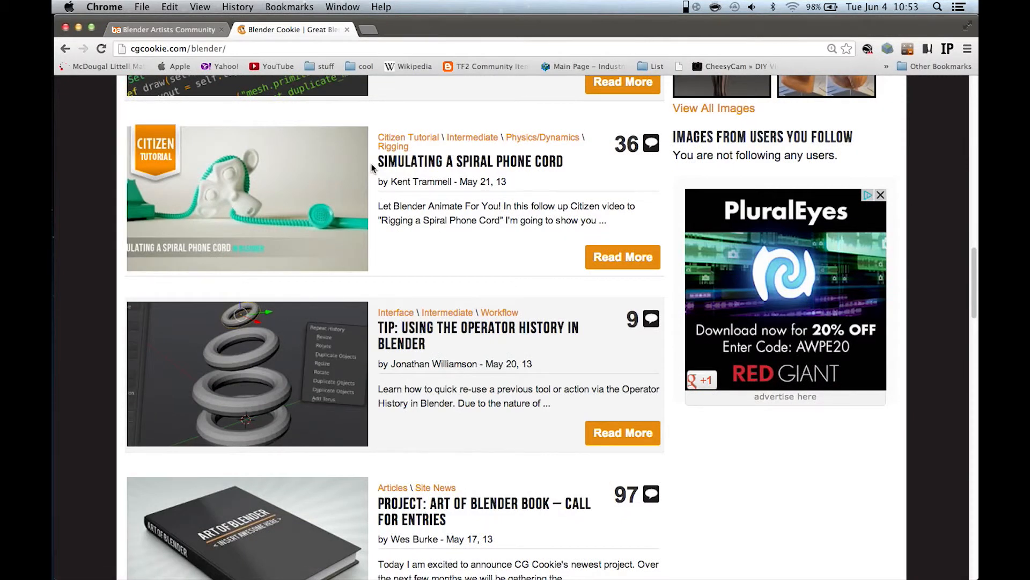
mouse_move(365, 112)
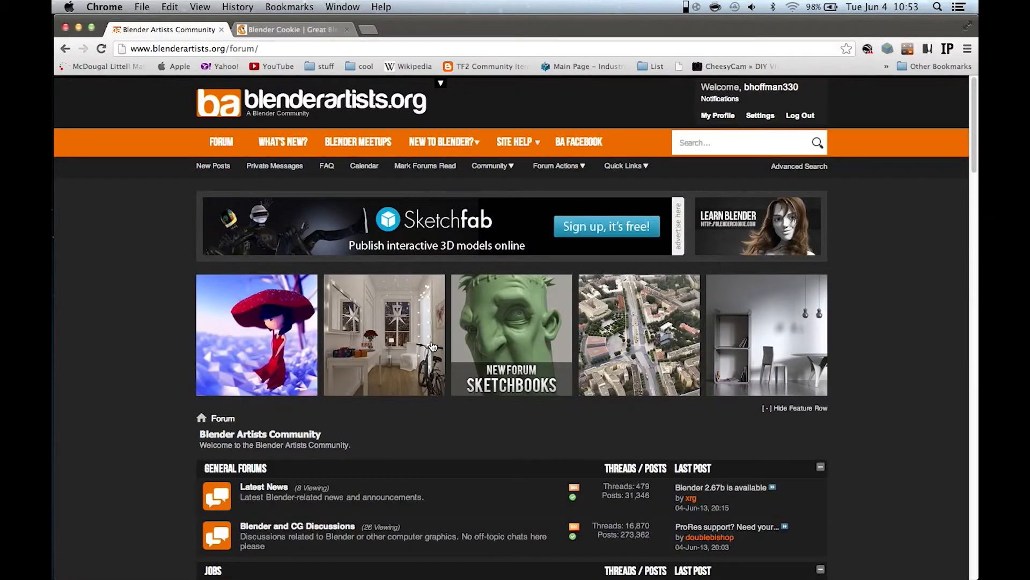
Scroll down and back up the Blender Artists forum home page.
scroll("down", 3)
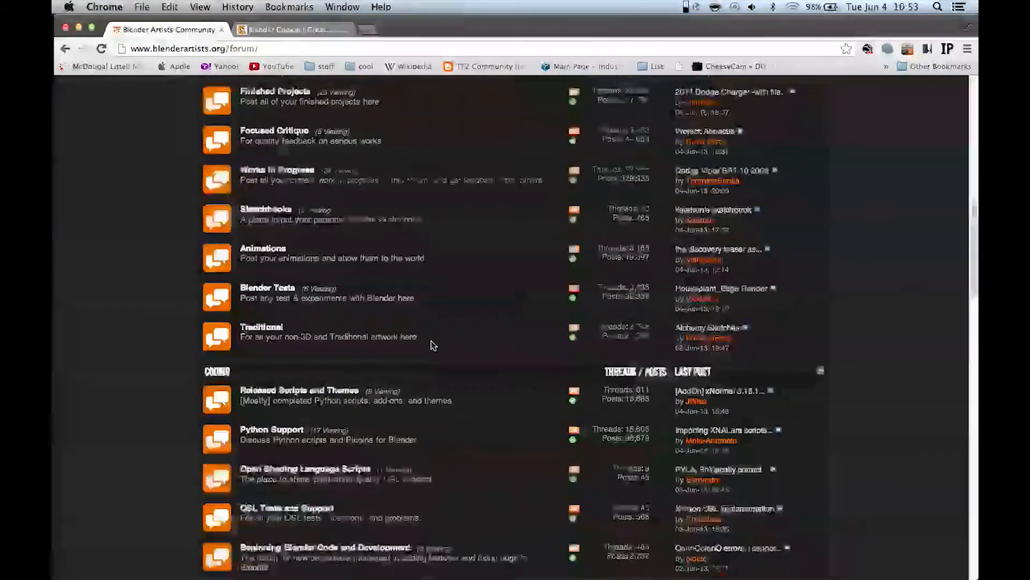
scroll("up", 3)
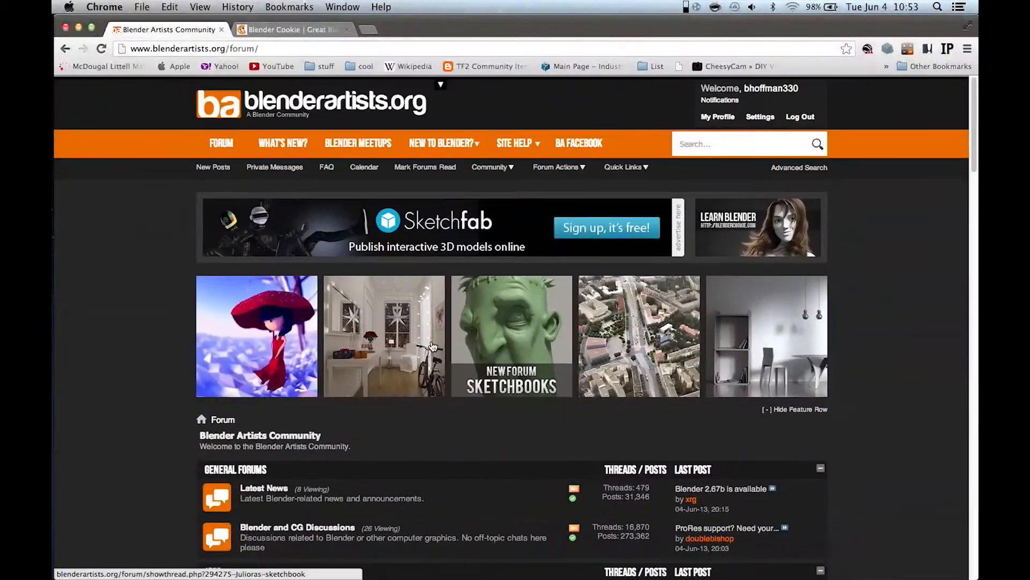
scroll("down", 3)
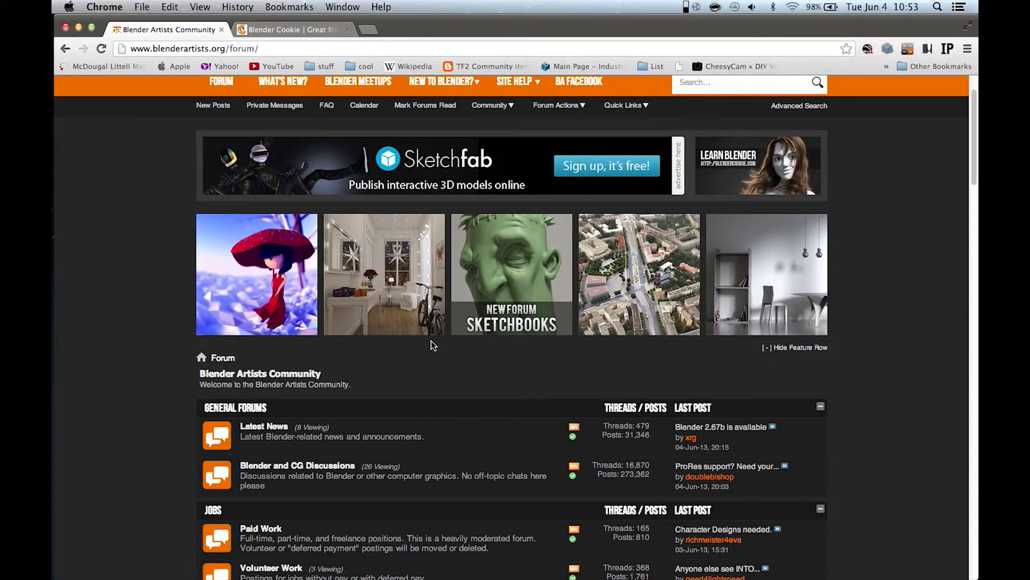